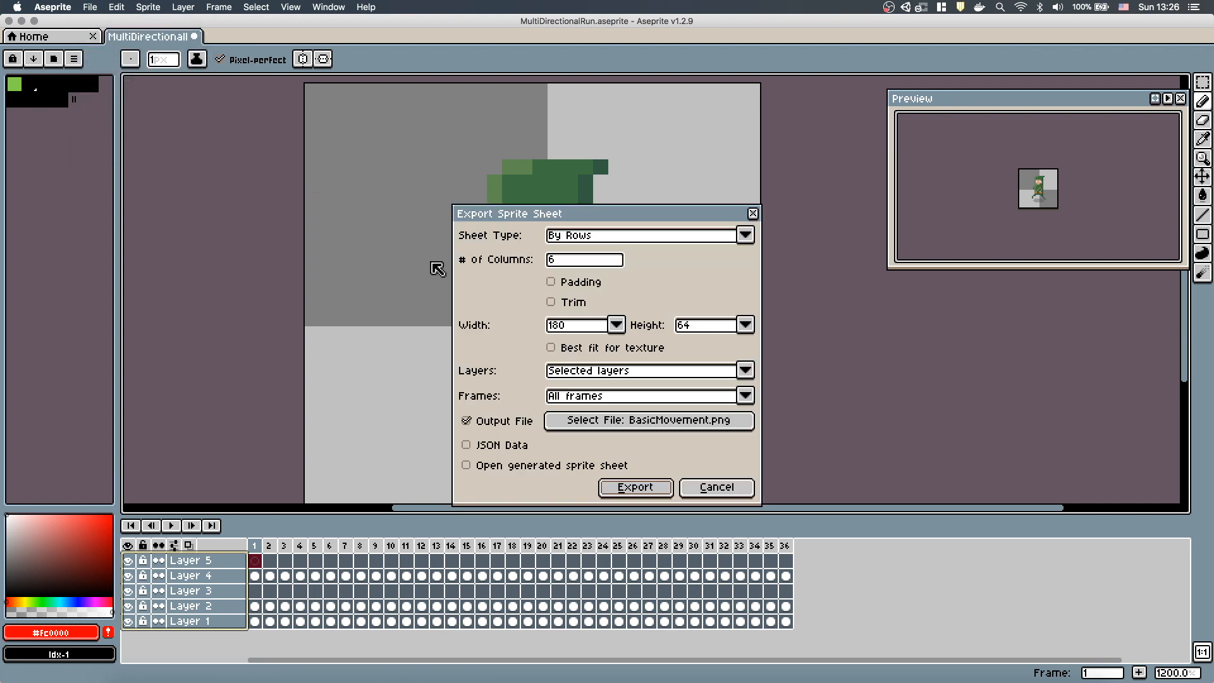
Export the six-column sprite sheet, overwriting the existing BasicMovement.png
{"action": "left_click", "coordinate": [634, 487]}
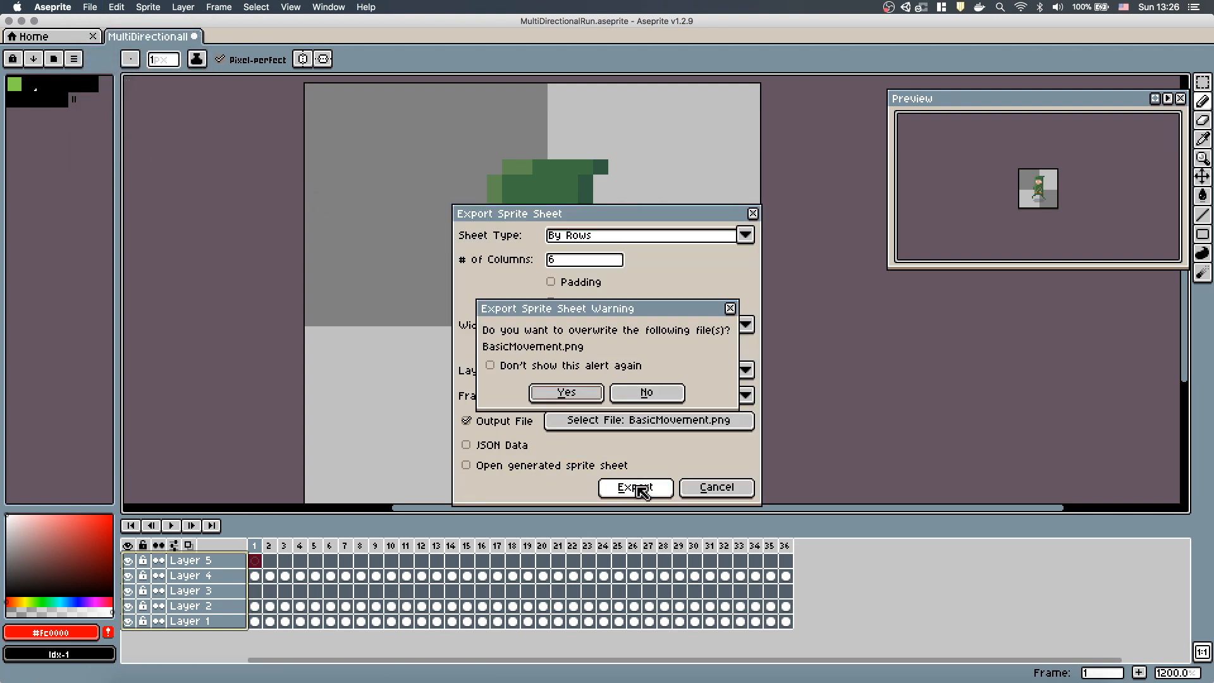
{"action": "left_click", "coordinate": [564, 392]}
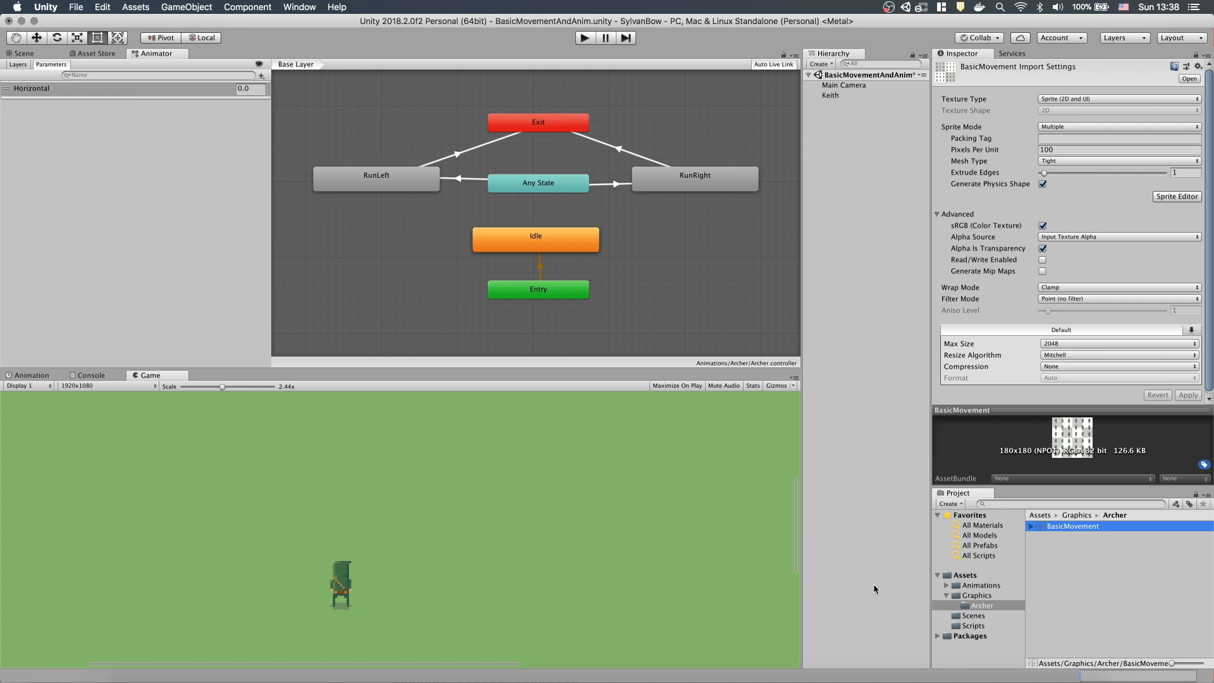
Slice the BasicMovement sheet by grid cell size into sprites BasicMovement_0 through BasicMovement_35
{"action": "left_click", "coordinate": [1177, 196]}
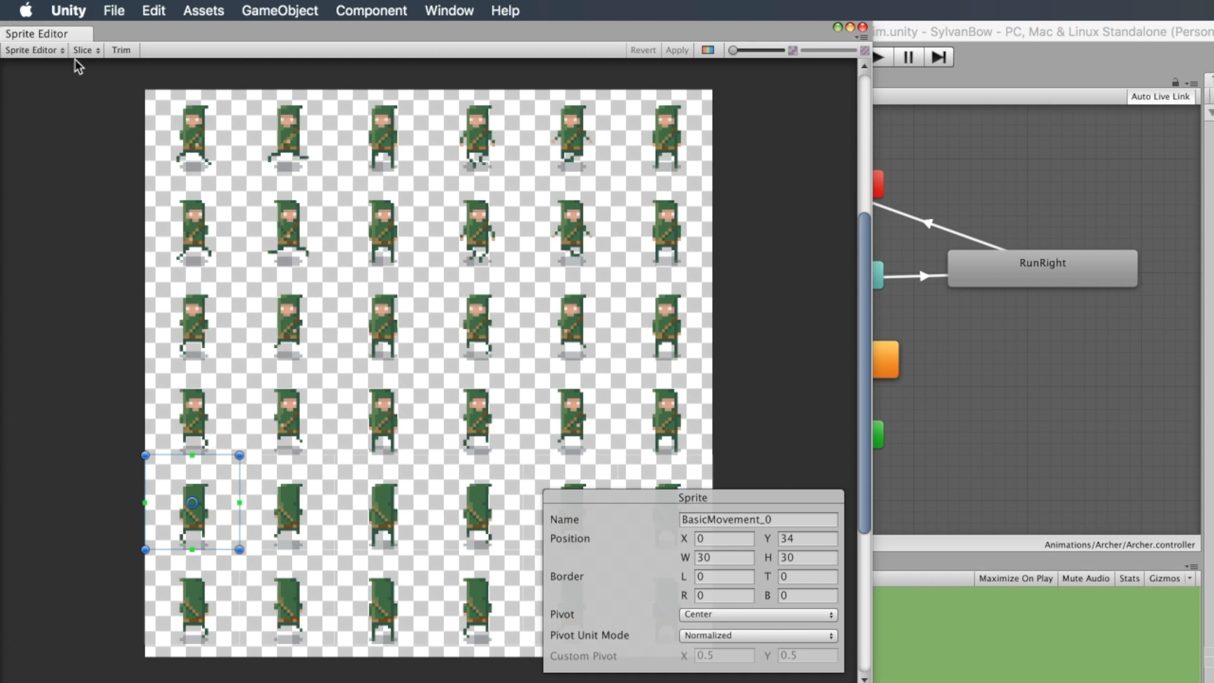
{"action": "left_click", "coordinate": [83, 50]}
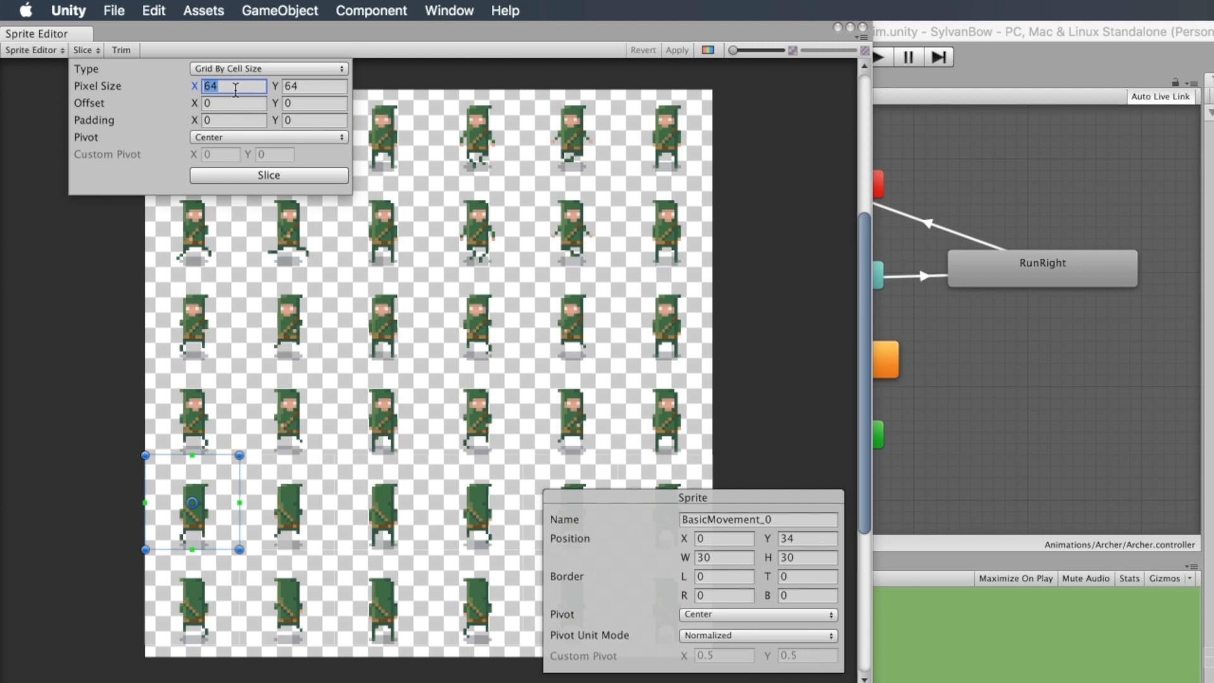
{"action": "type", "text": "30"}
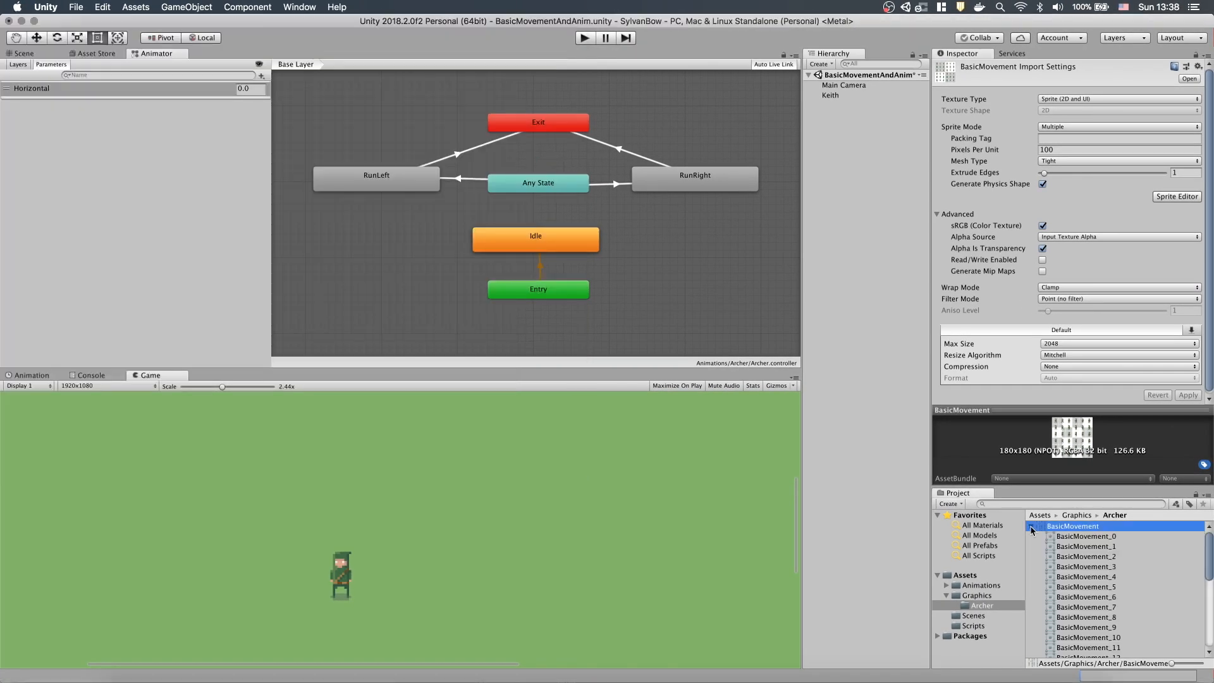
{"action": "scroll", "scroll_direction": "down", "scroll_amount": 3}
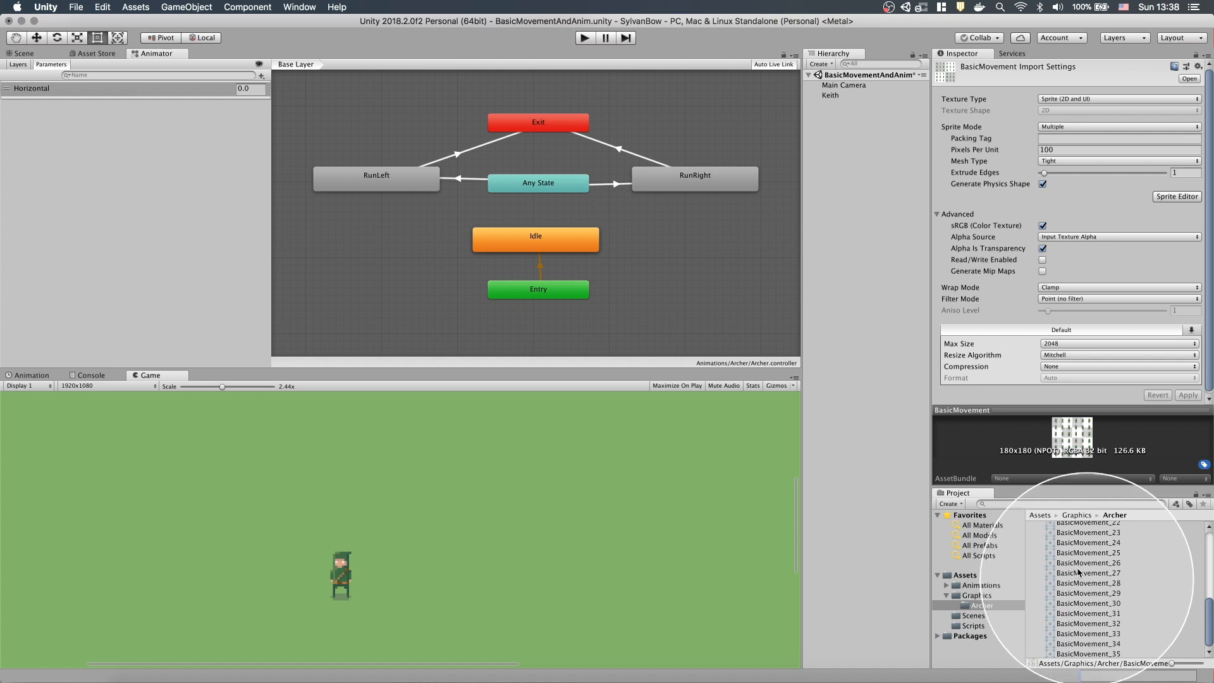
Create a new RunLeftDown animation clip for the Keith character
{"action": "left_click", "coordinate": [1073, 526]}
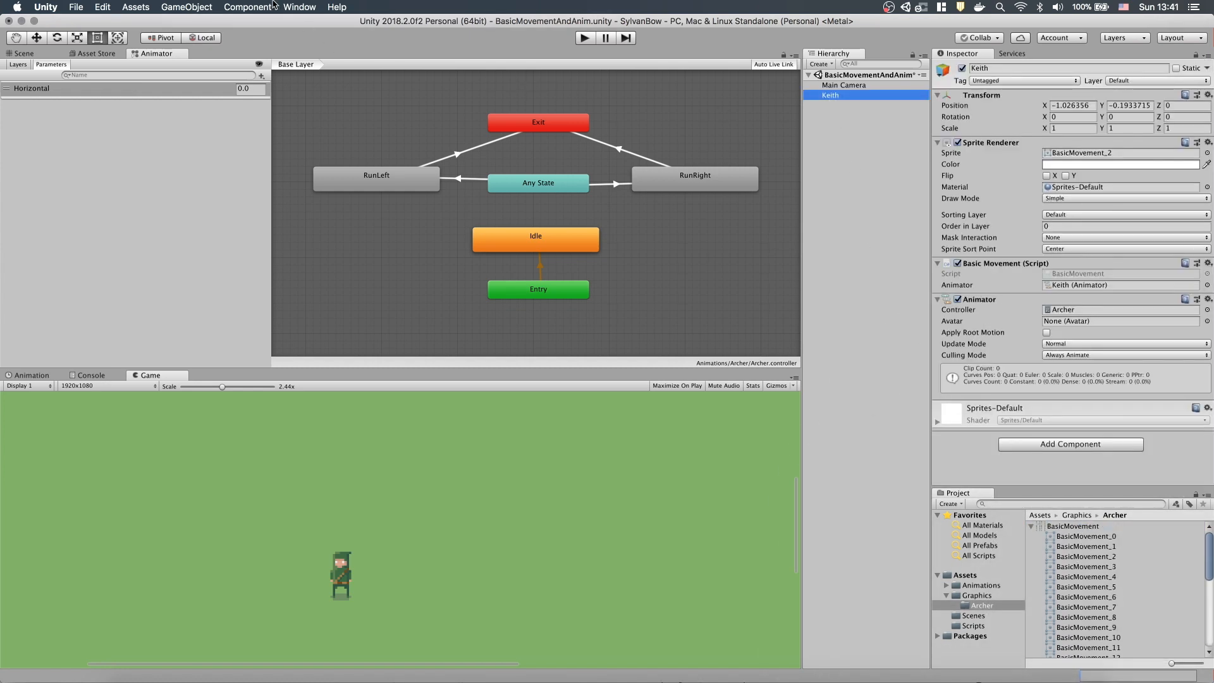
{"action": "left_click", "coordinate": [300, 7]}
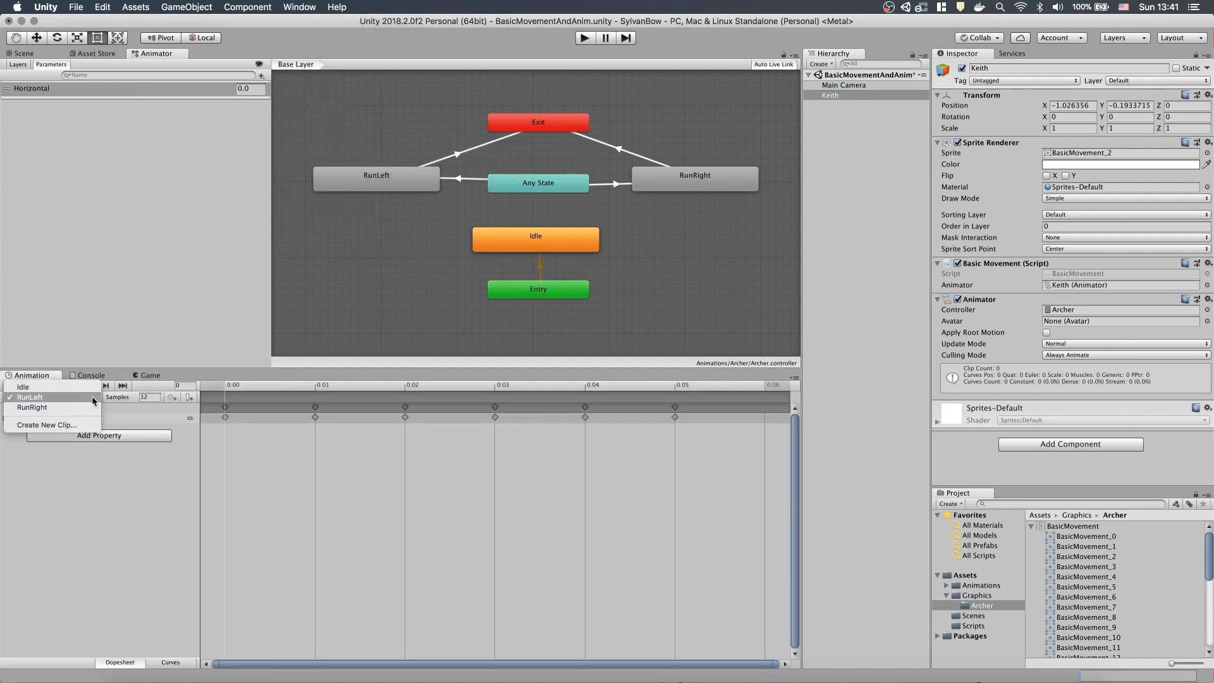
{"action": "left_click", "coordinate": [46, 425]}
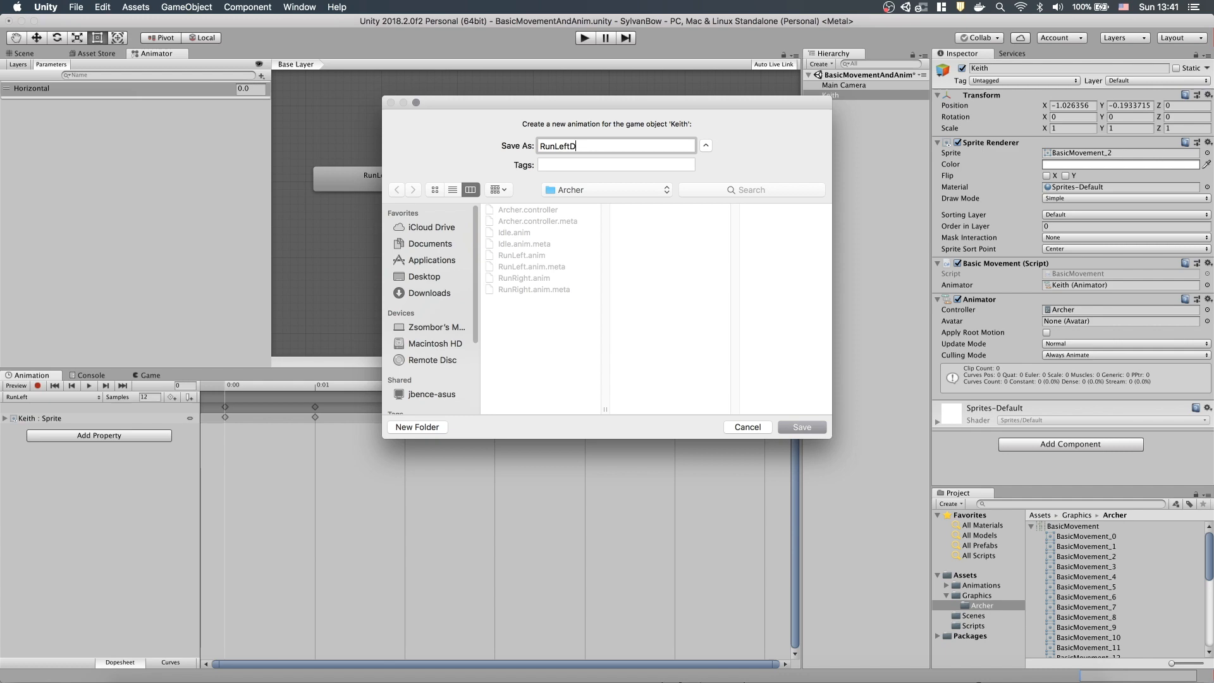
{"action": "left_click", "coordinate": [800, 426]}
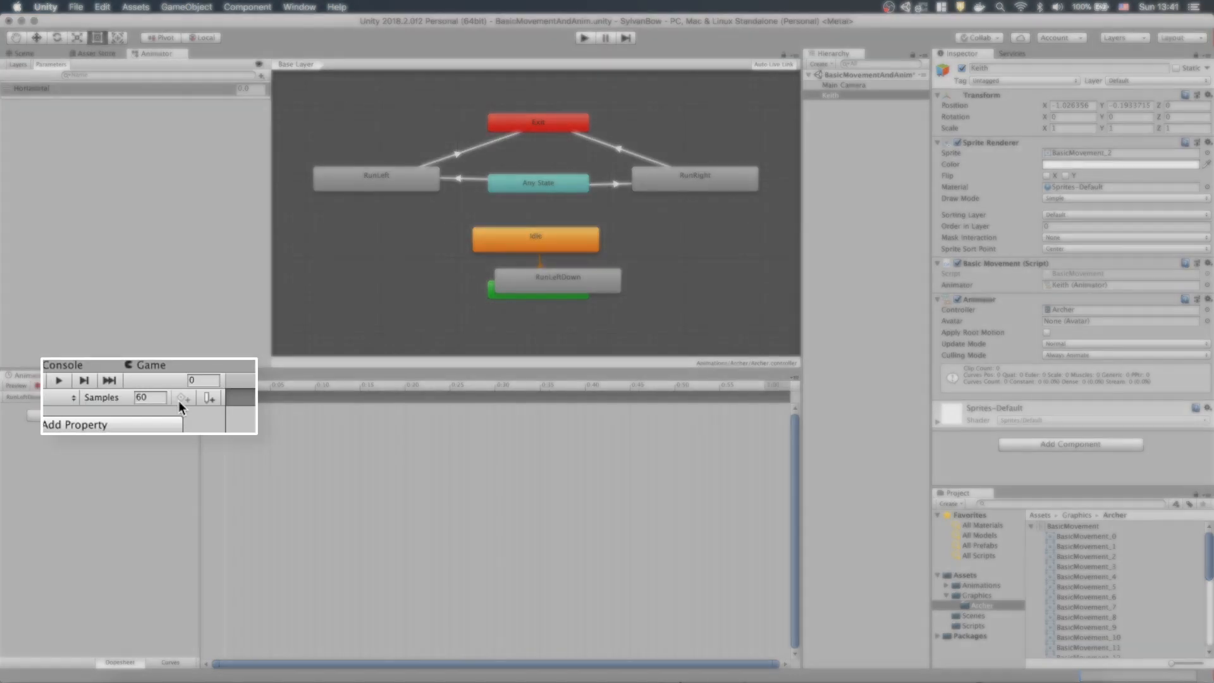
Fill the clip with the selected run frames and save the next directional run clip
{"action": "left_click", "coordinate": [32, 375]}
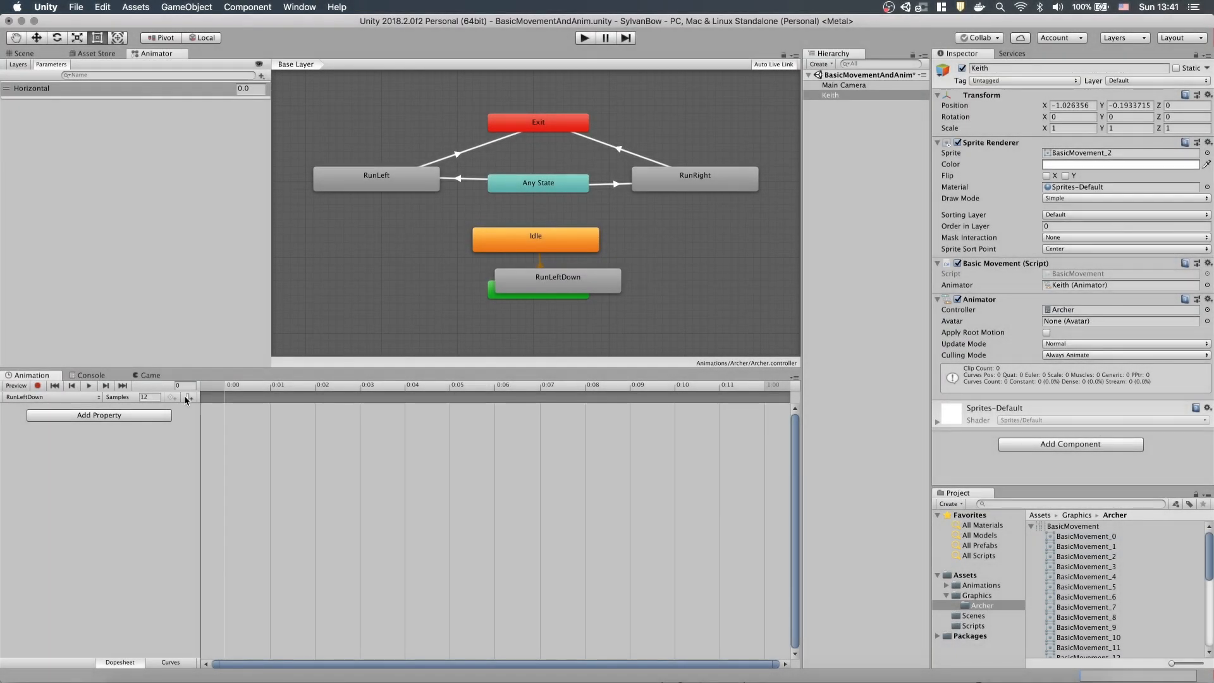
{"action": "left_click", "coordinate": [1088, 584]}
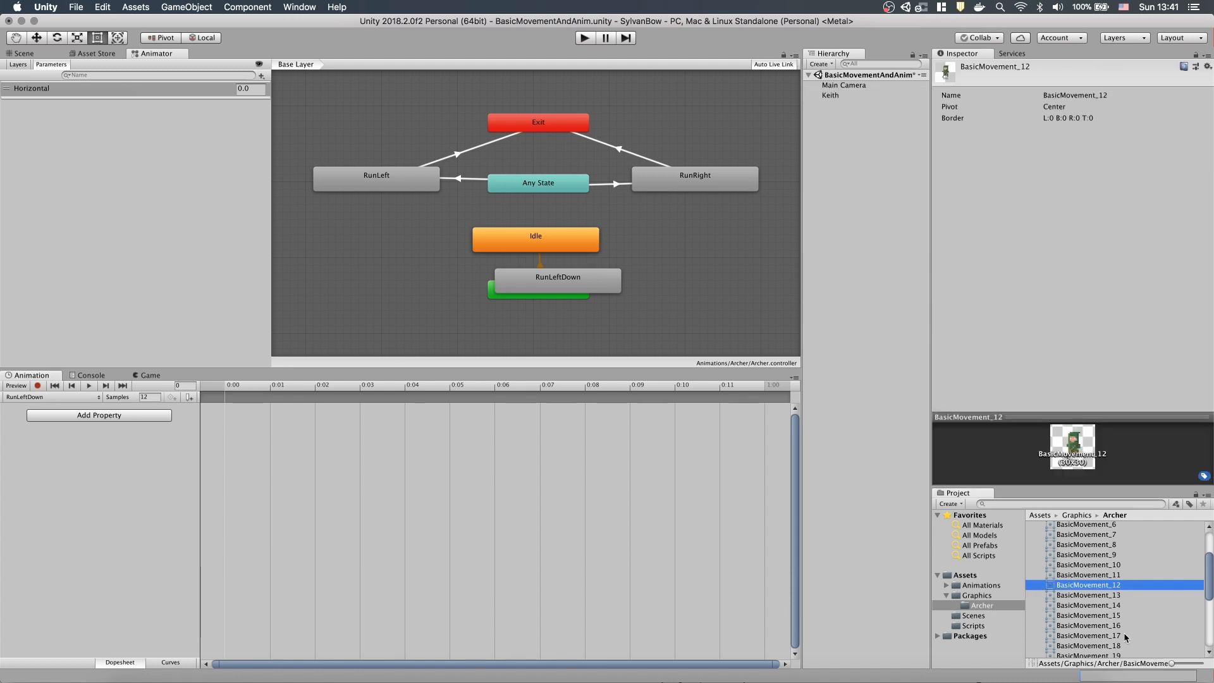
{"action": "left_click", "coordinate": [51, 397]}
{"action": "type", "text": "Run"}
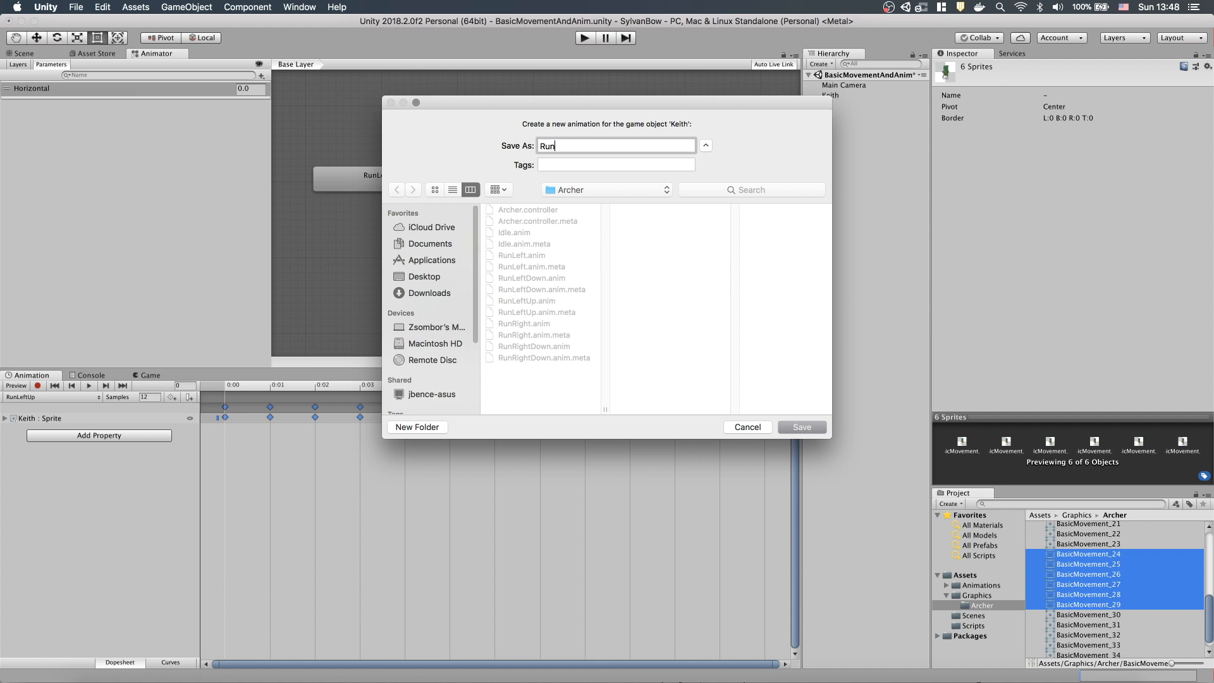
{"action": "left_click", "coordinate": [801, 426]}
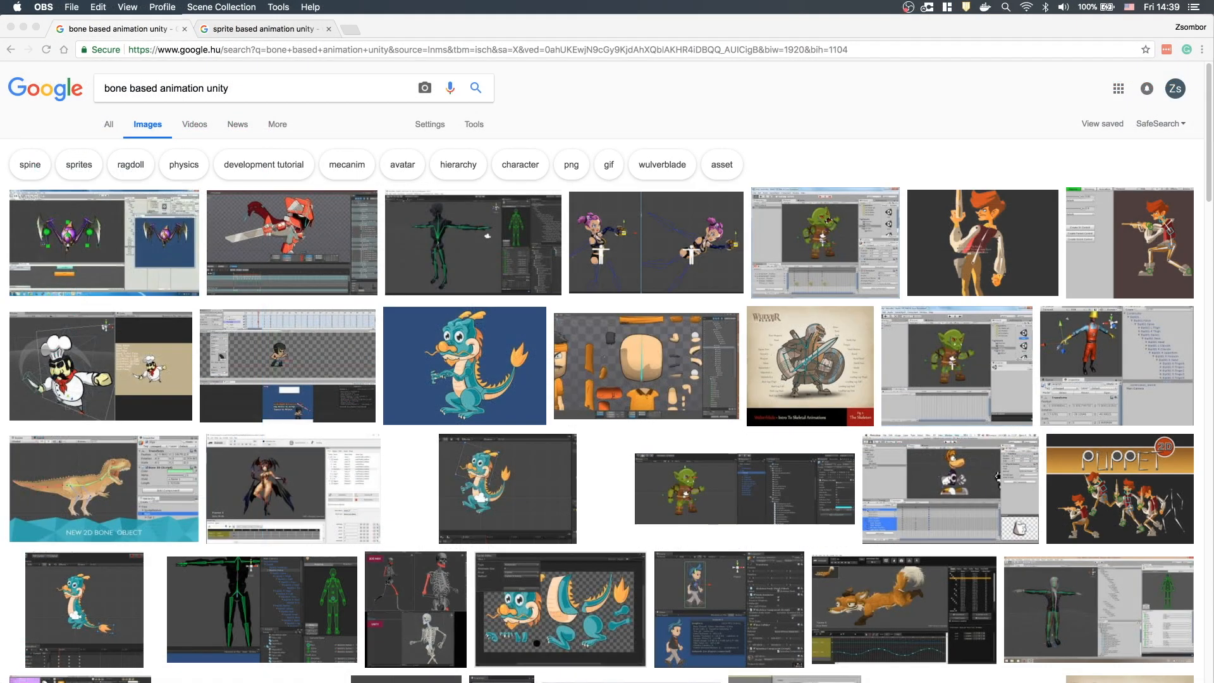
Browse Google Images results for "bone based animation unity"
{"action": "left_click", "coordinate": [262, 29]}
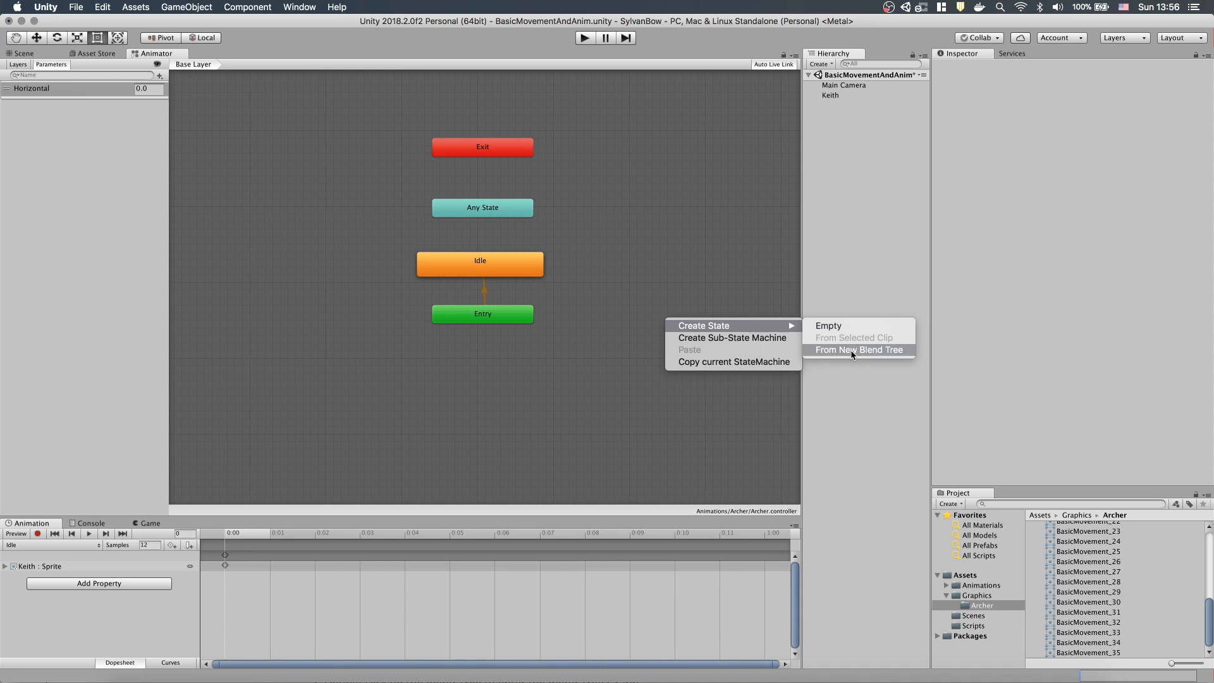
Create a new blend tree state in the Archer animator graph
{"action": "left_click", "coordinate": [859, 349]}
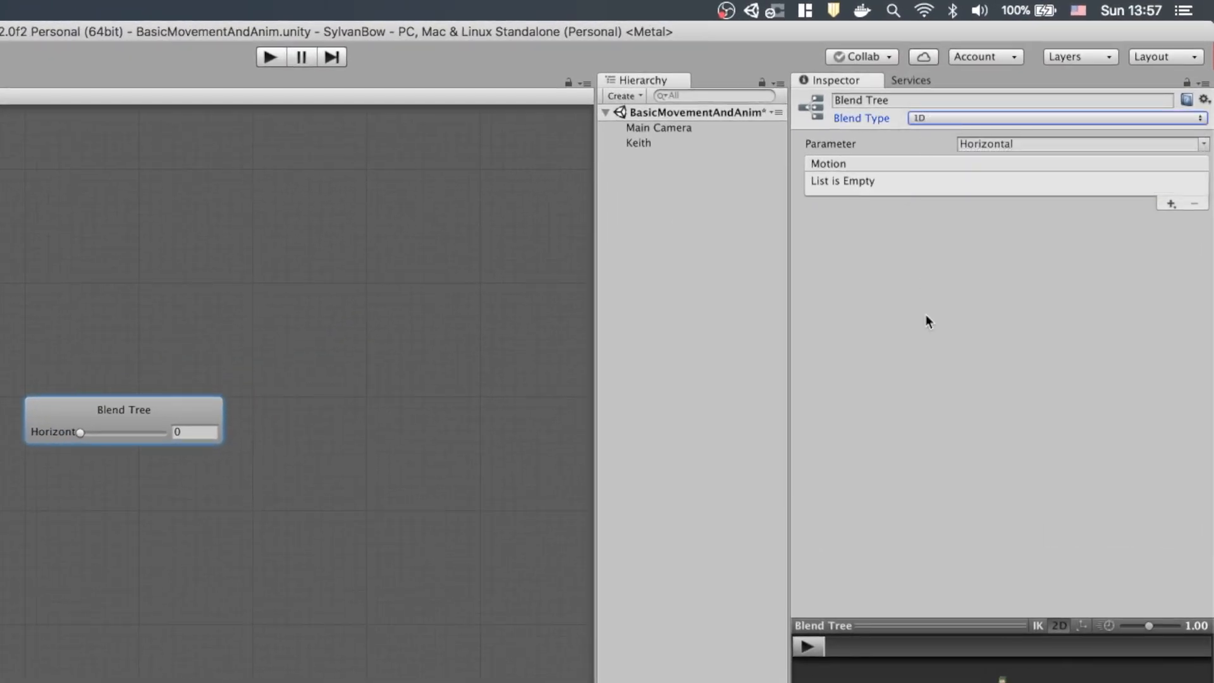
{"action": "mouse_move", "coordinate": [1025, 288]}
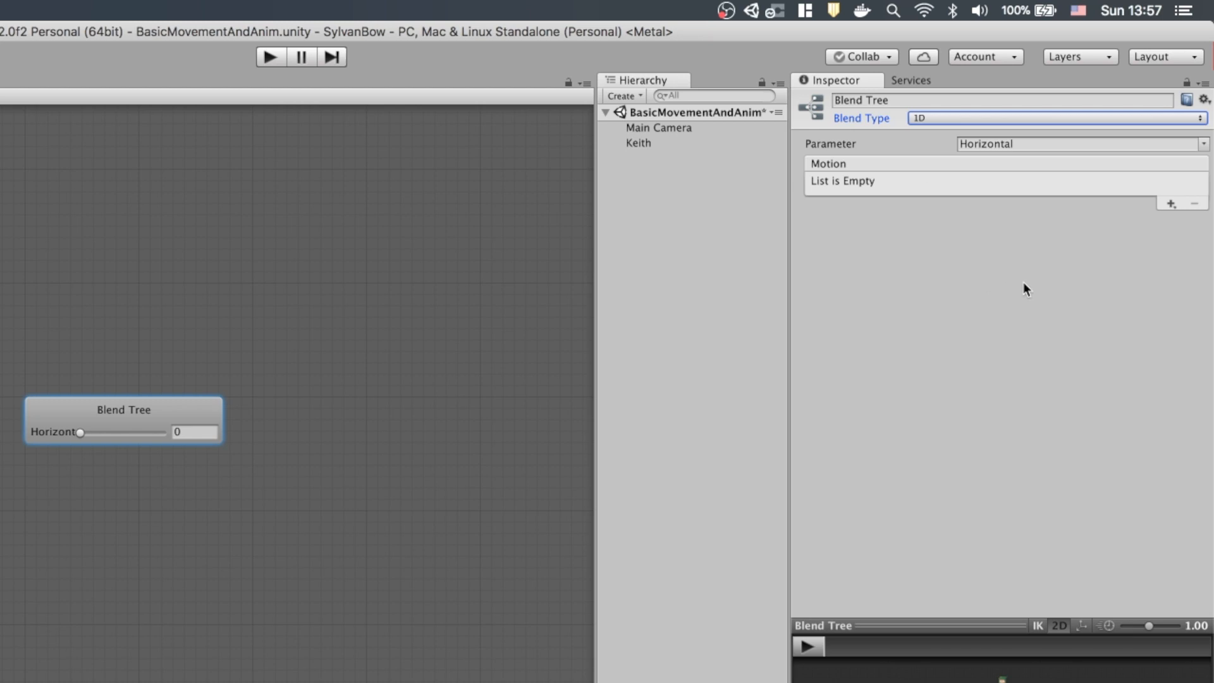
Add two motion fields to the blend tree holding the RunLeft and RunRight clips
{"action": "left_click", "coordinate": [1170, 203]}
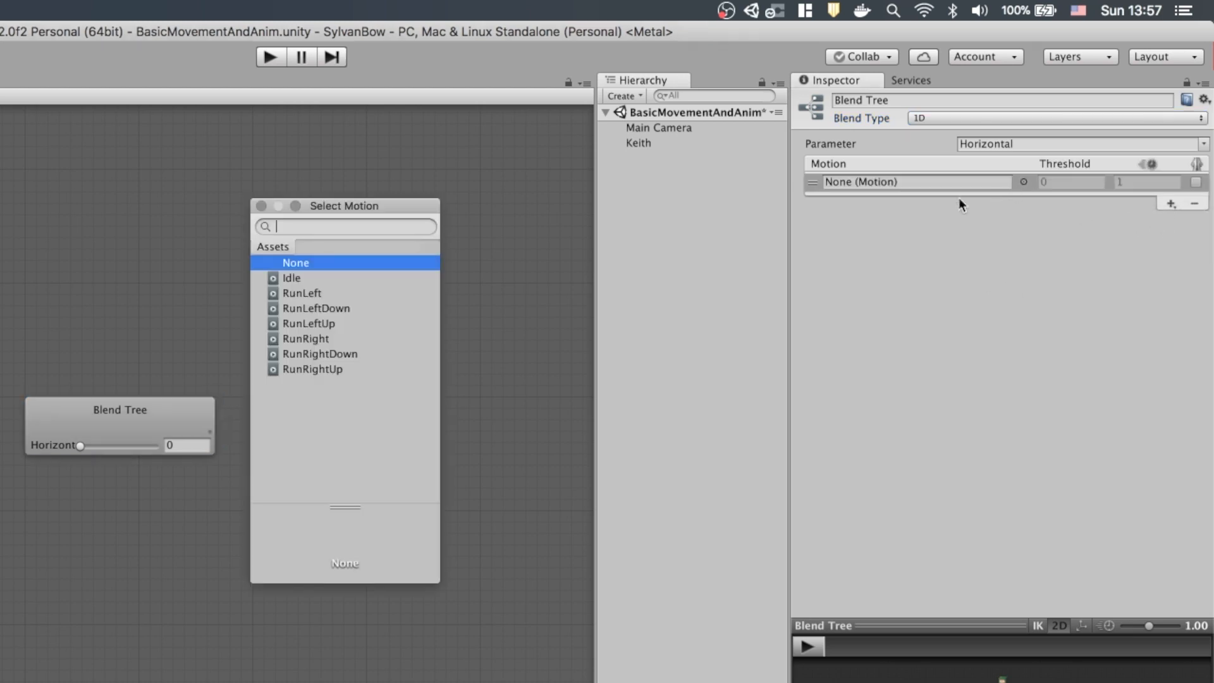
{"action": "left_click", "coordinate": [302, 292]}
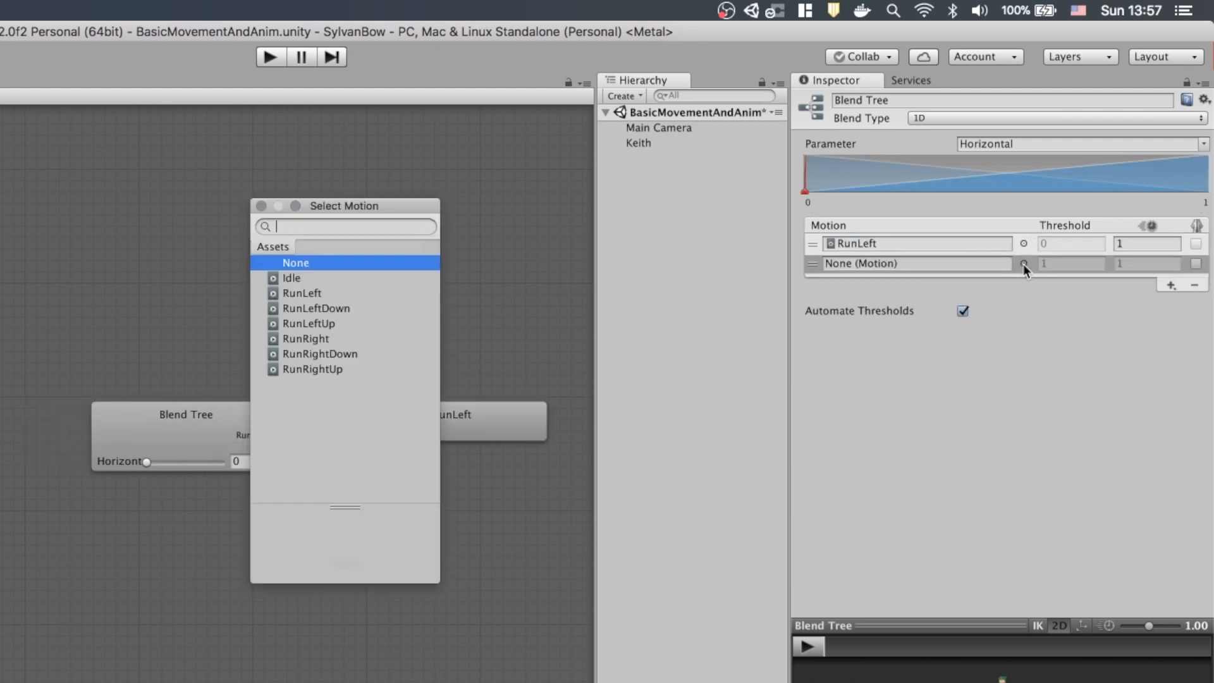
{"action": "left_click", "coordinate": [305, 339]}
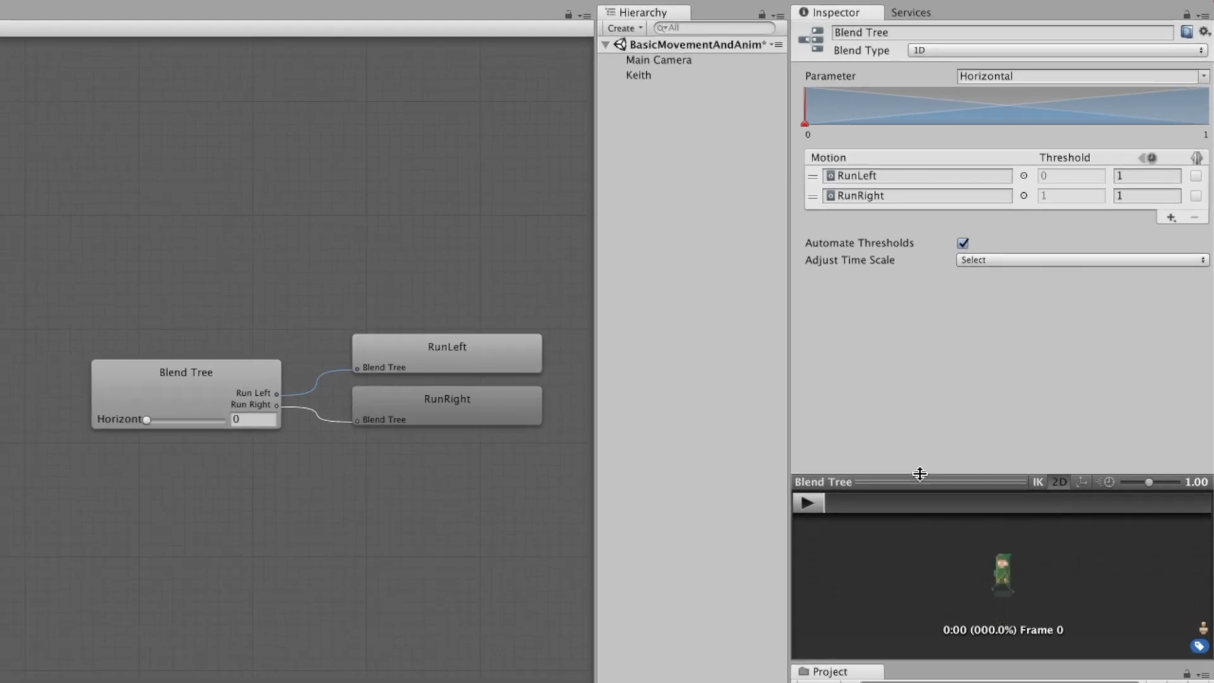
Play the blend preview and sweep Horizontal from RunRight back toward RunLeft, then pause
{"action": "left_click", "coordinate": [808, 502]}
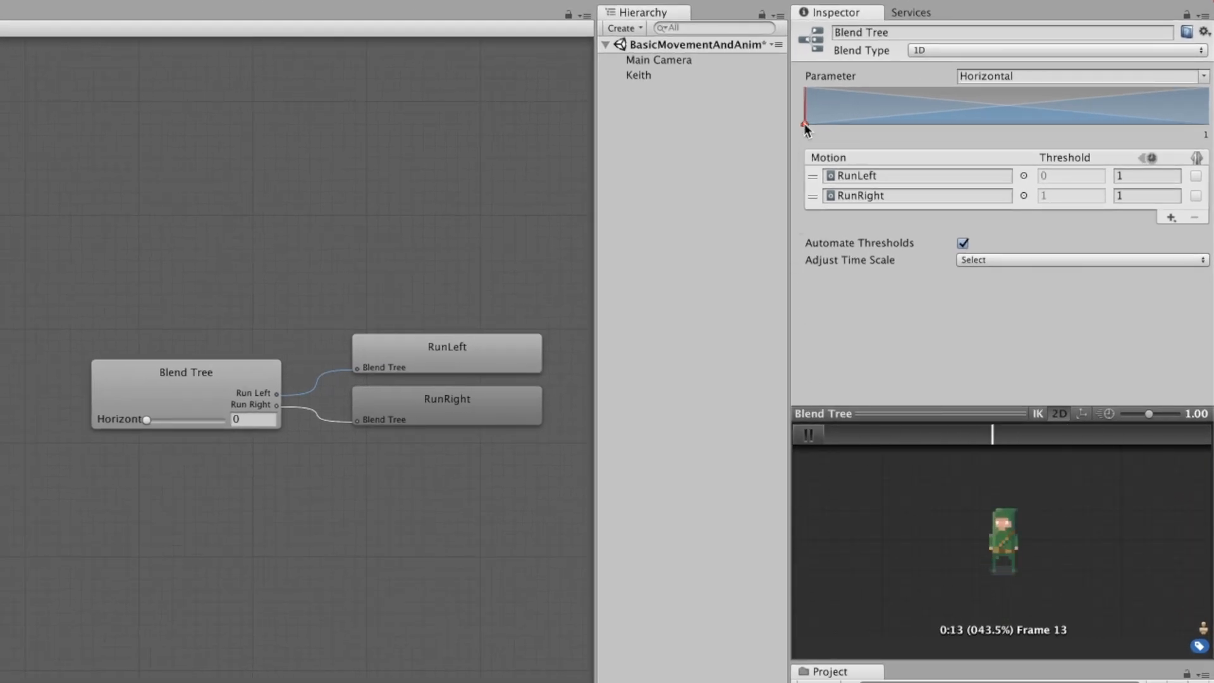
{"action": "left_click_drag", "start_coordinate": [802, 124], "coordinate": [1161, 124]}
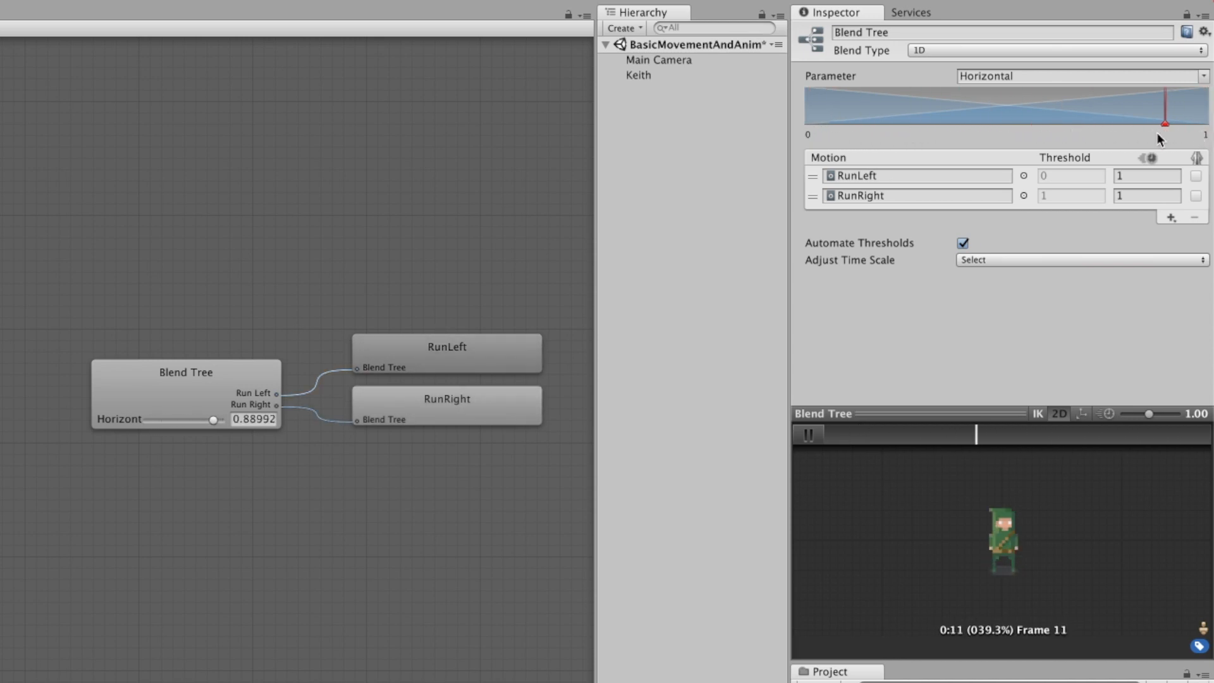
{"action": "left_click_drag", "start_coordinate": [1163, 123], "coordinate": [1001, 123]}
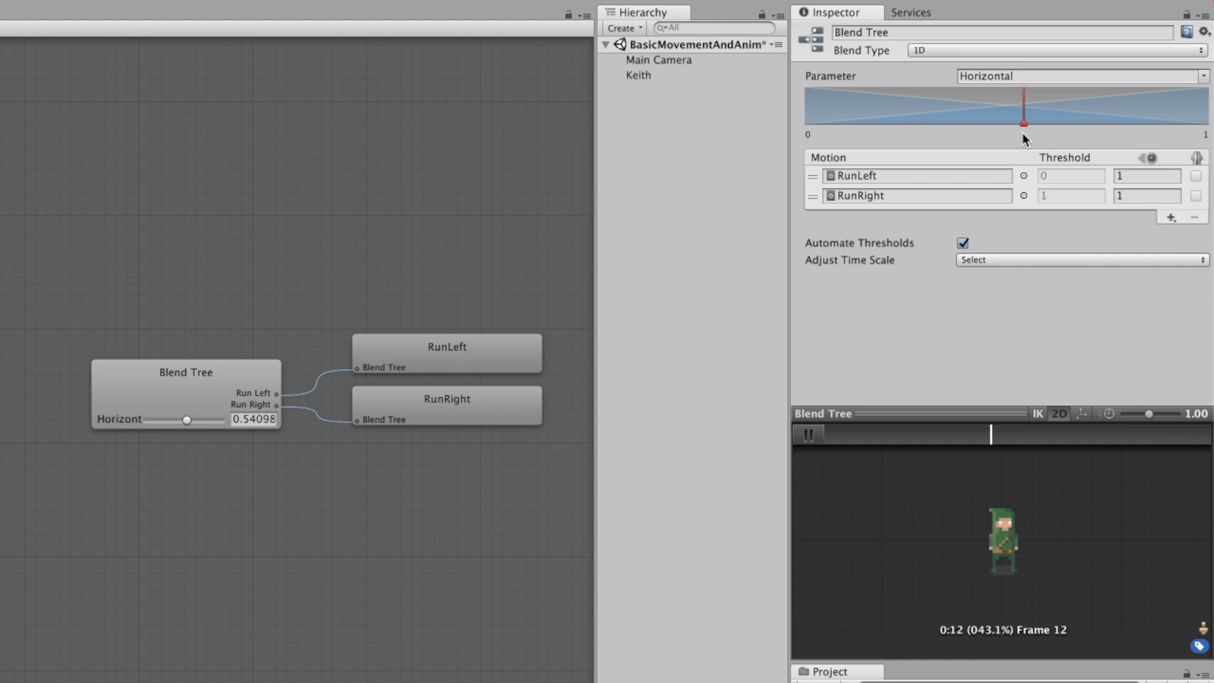
{"action": "left_click_drag", "start_coordinate": [1023, 123], "coordinate": [955, 123]}
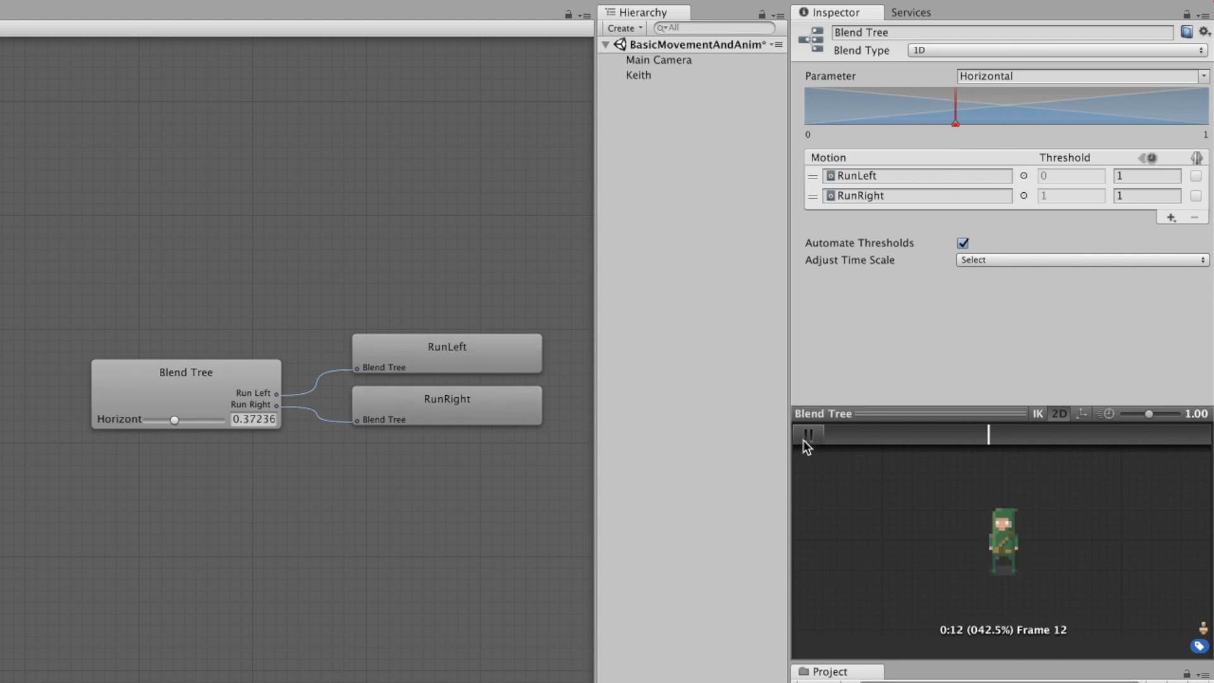
{"action": "left_click", "coordinate": [808, 434]}
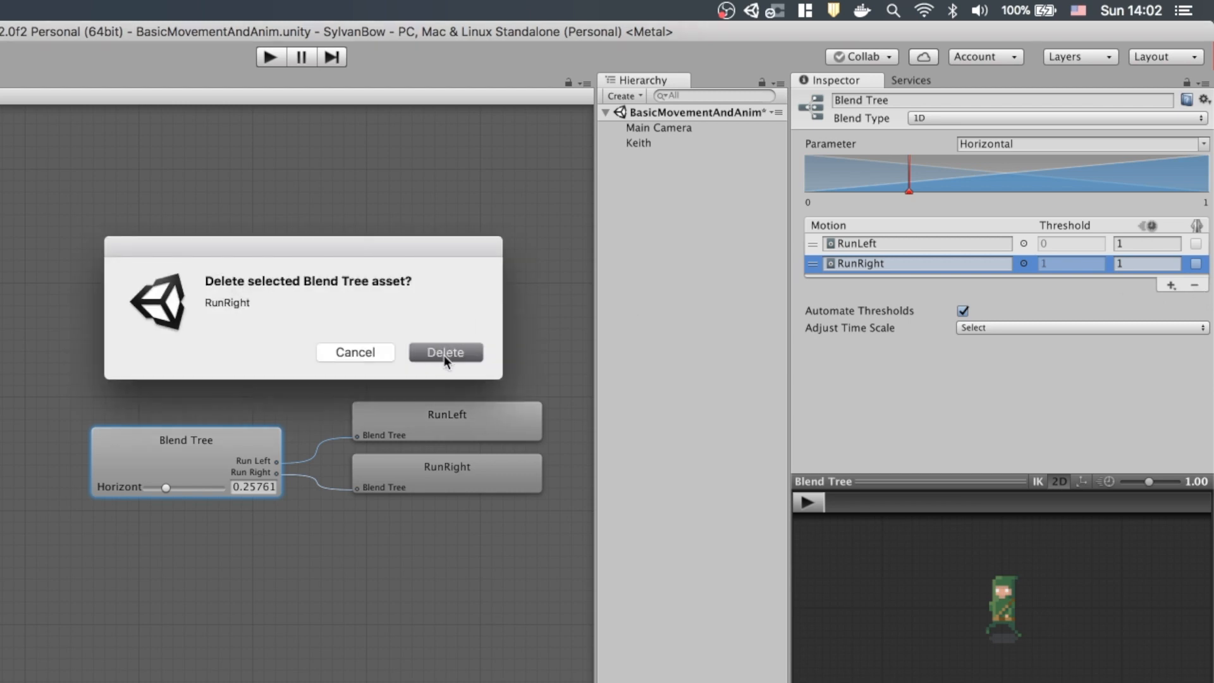
Delete the 1D motions, switch to 2D Simple Directional and add a motion slot for RunRight
{"action": "left_click", "coordinate": [446, 353]}
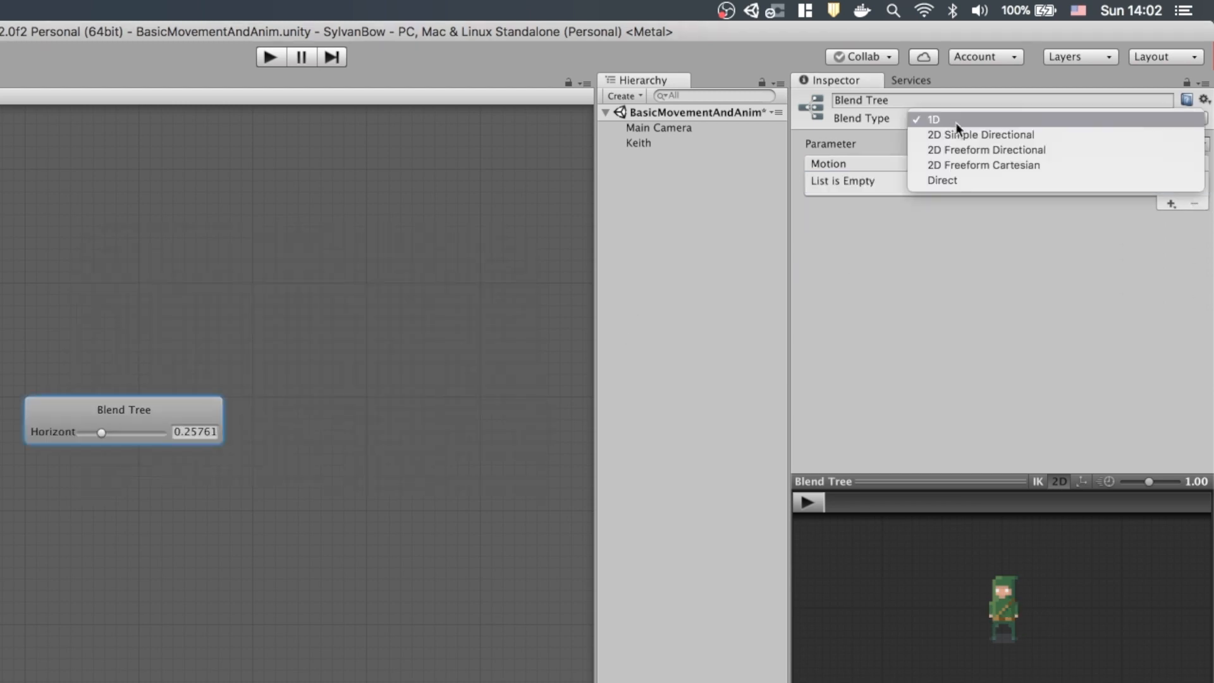
{"action": "left_click", "coordinate": [980, 134]}
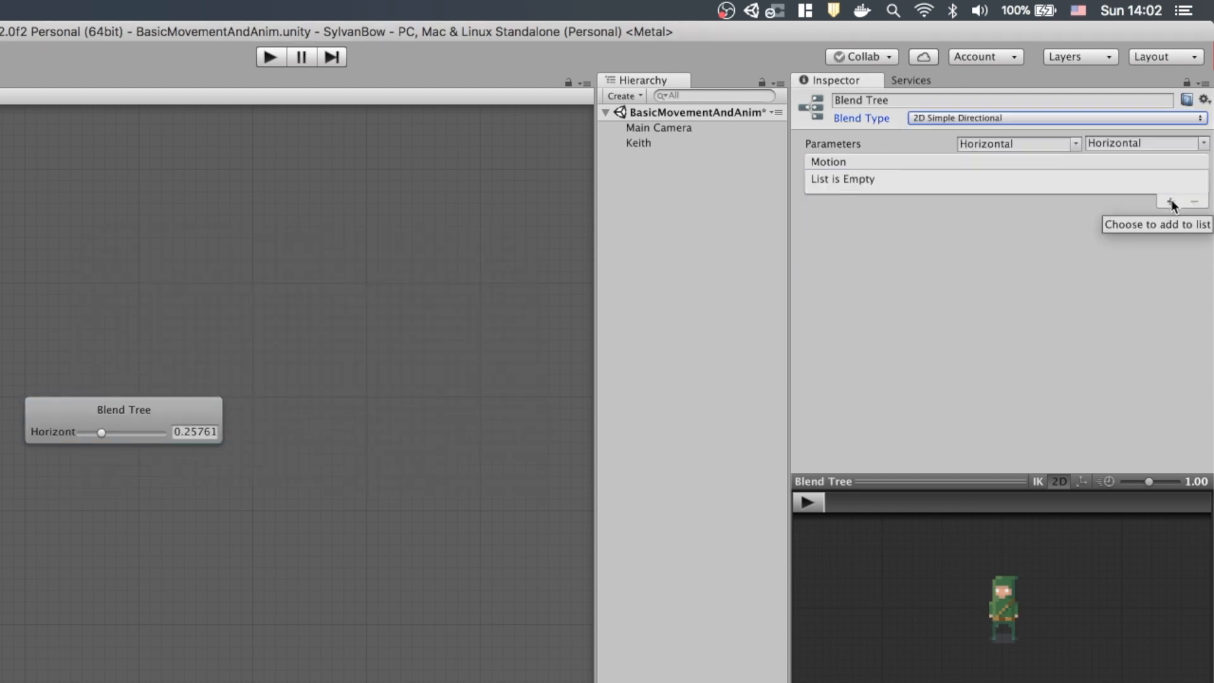
{"action": "left_click", "coordinate": [1171, 203]}
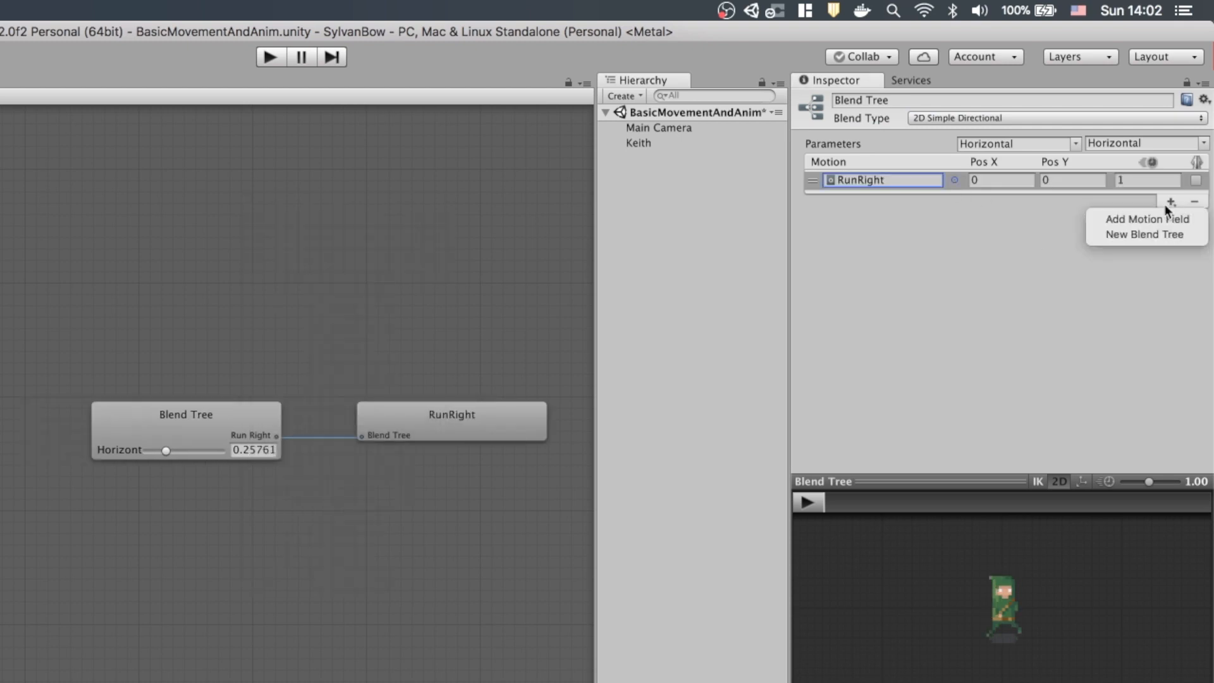
{"action": "left_click", "coordinate": [1146, 218]}
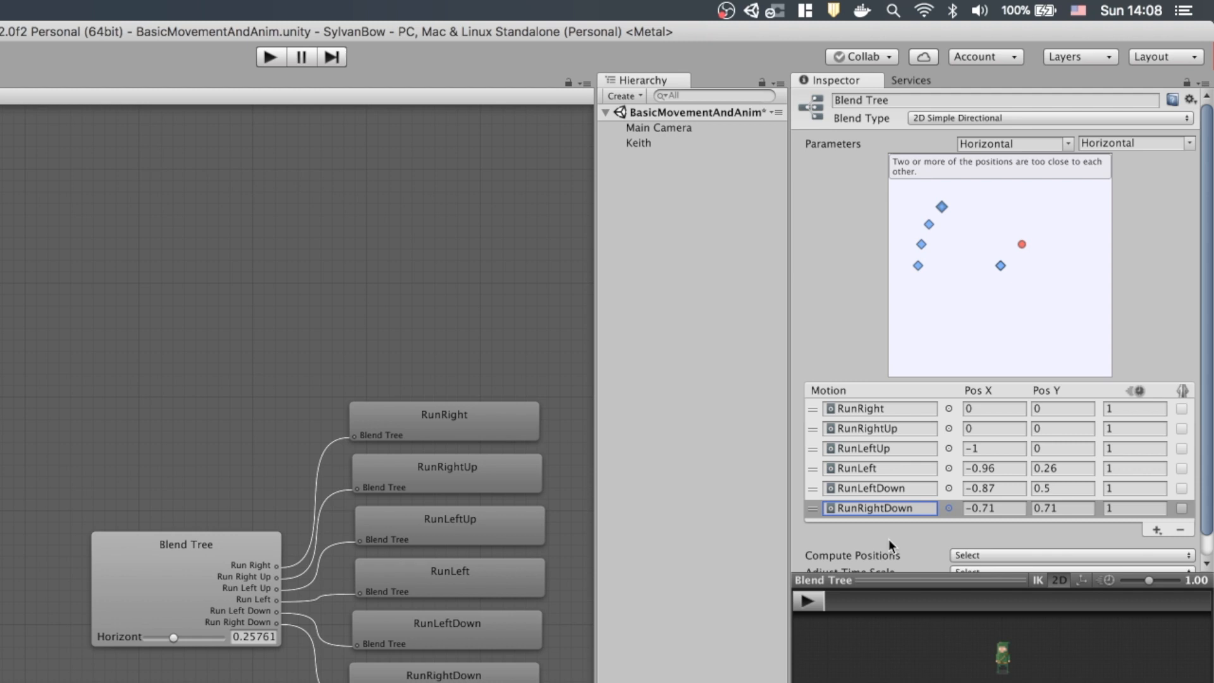
Use Horizontal and Vertical as blend parameters and preview the six hexagon-placed run motions
{"action": "left_click", "coordinate": [1136, 143]}
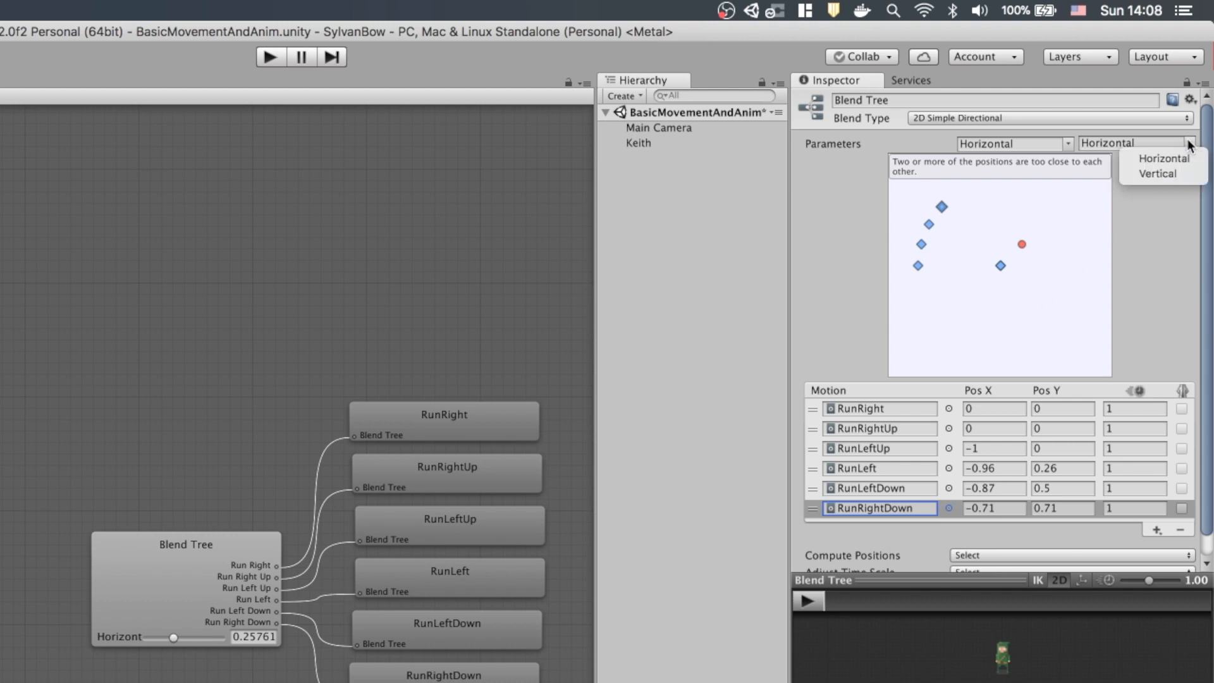
{"action": "left_click", "coordinate": [1157, 173]}
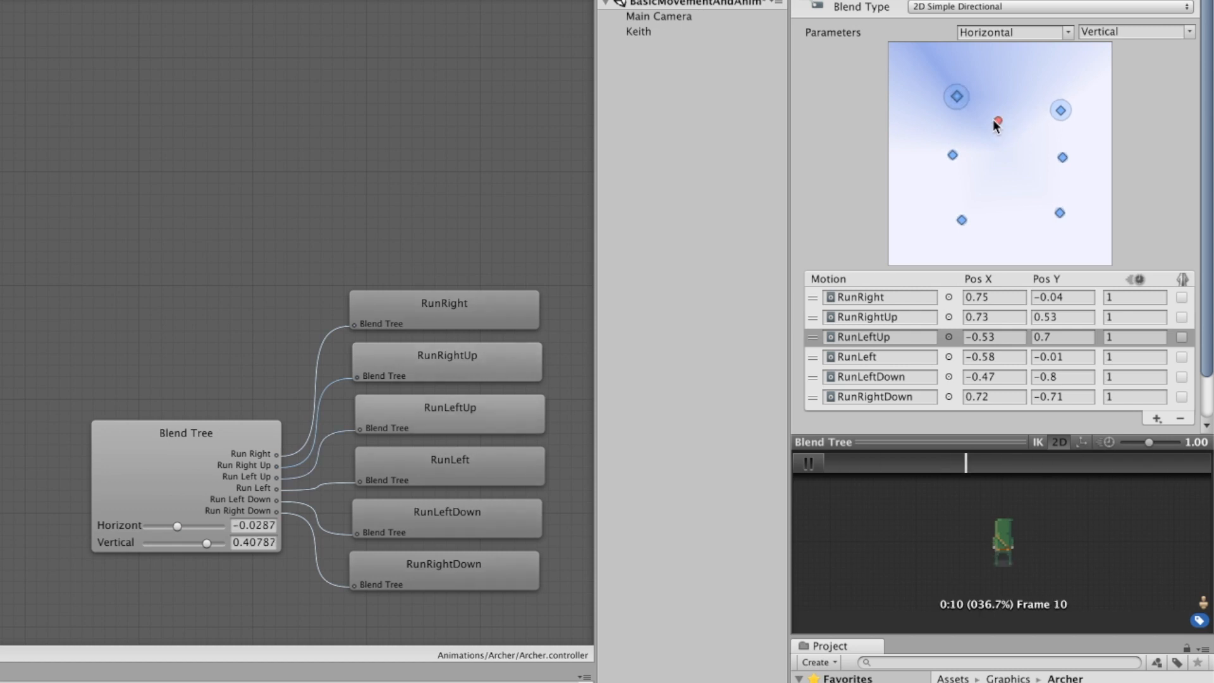
{"action": "left_click_drag", "start_coordinate": [997, 124], "coordinate": [984, 164]}
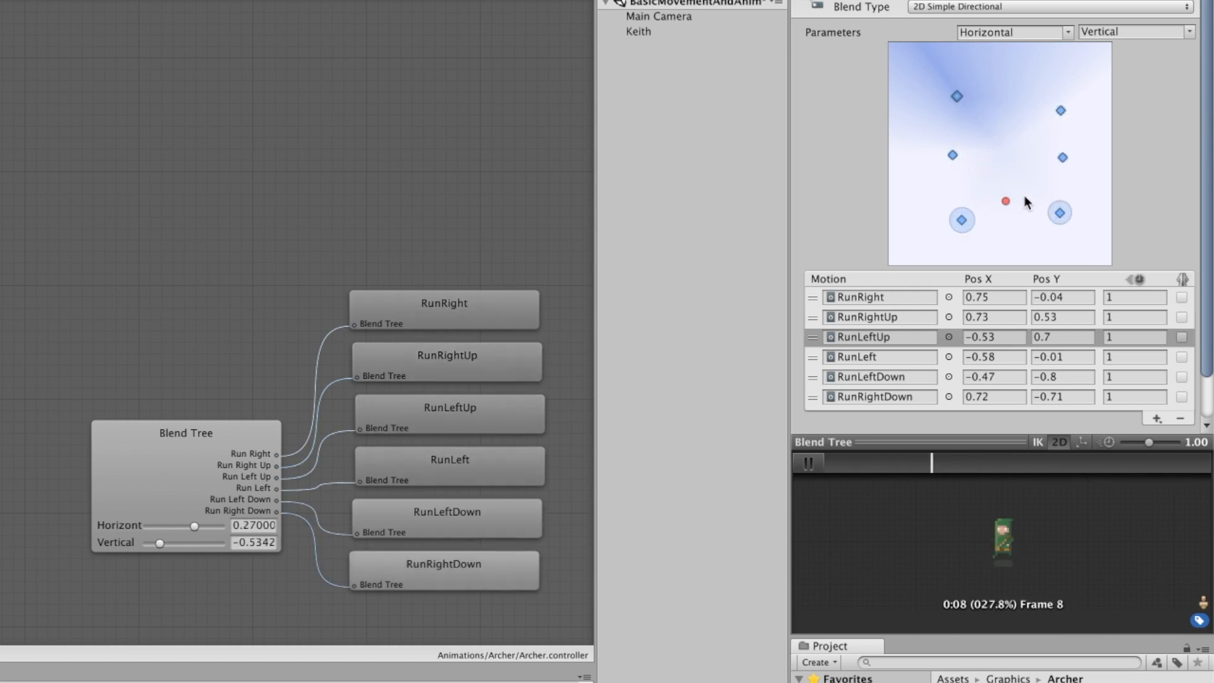
{"action": "left_click_drag", "start_coordinate": [1005, 201], "coordinate": [997, 121]}
{"action": "type", "text": "-0.866"}
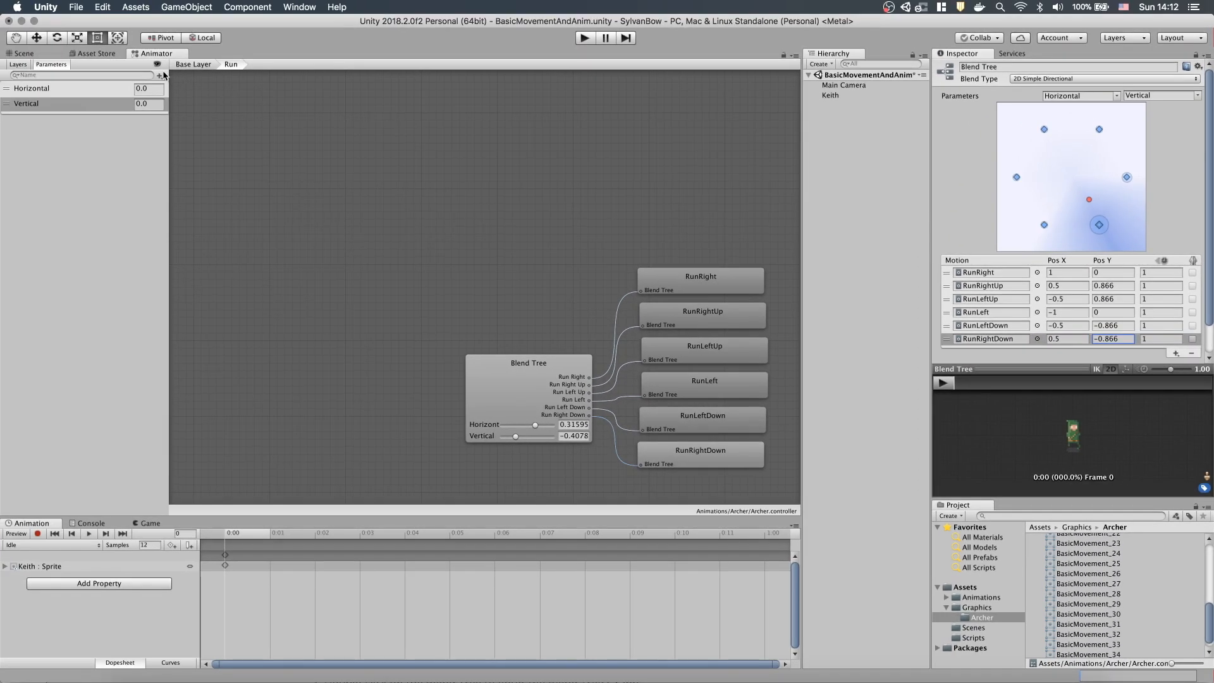
Add a float parameter and name it Magnitude
{"action": "left_click", "coordinate": [161, 75]}
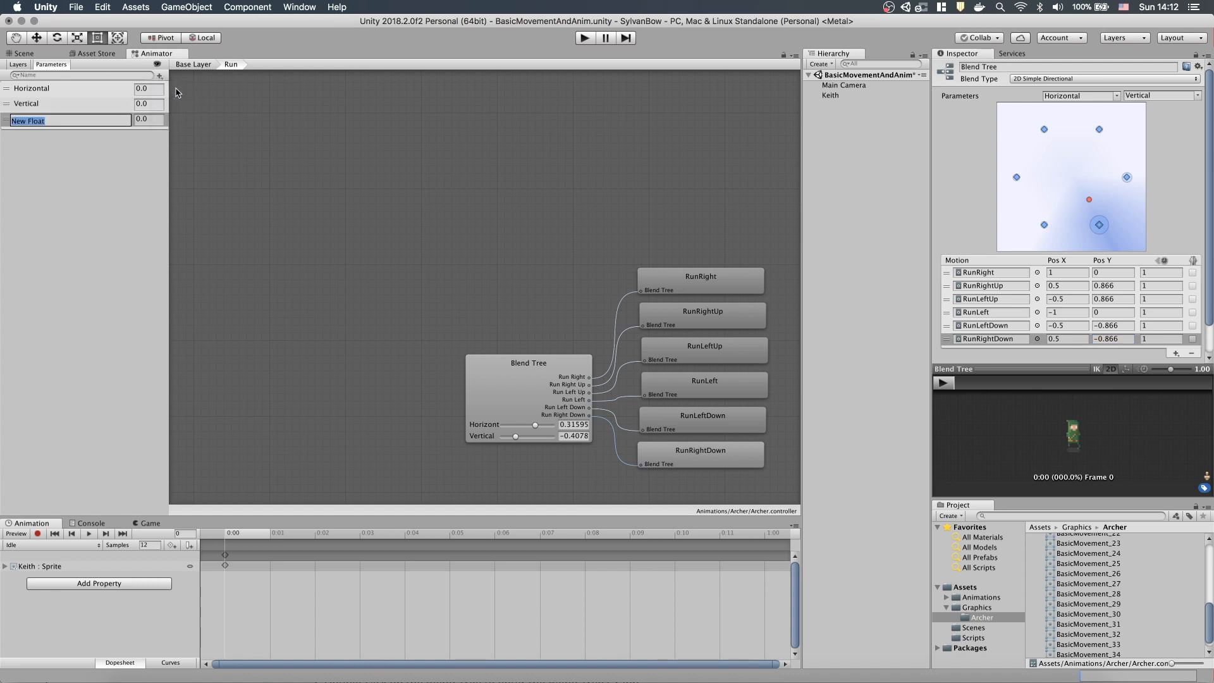
{"action": "type", "text": "Magnitude"}
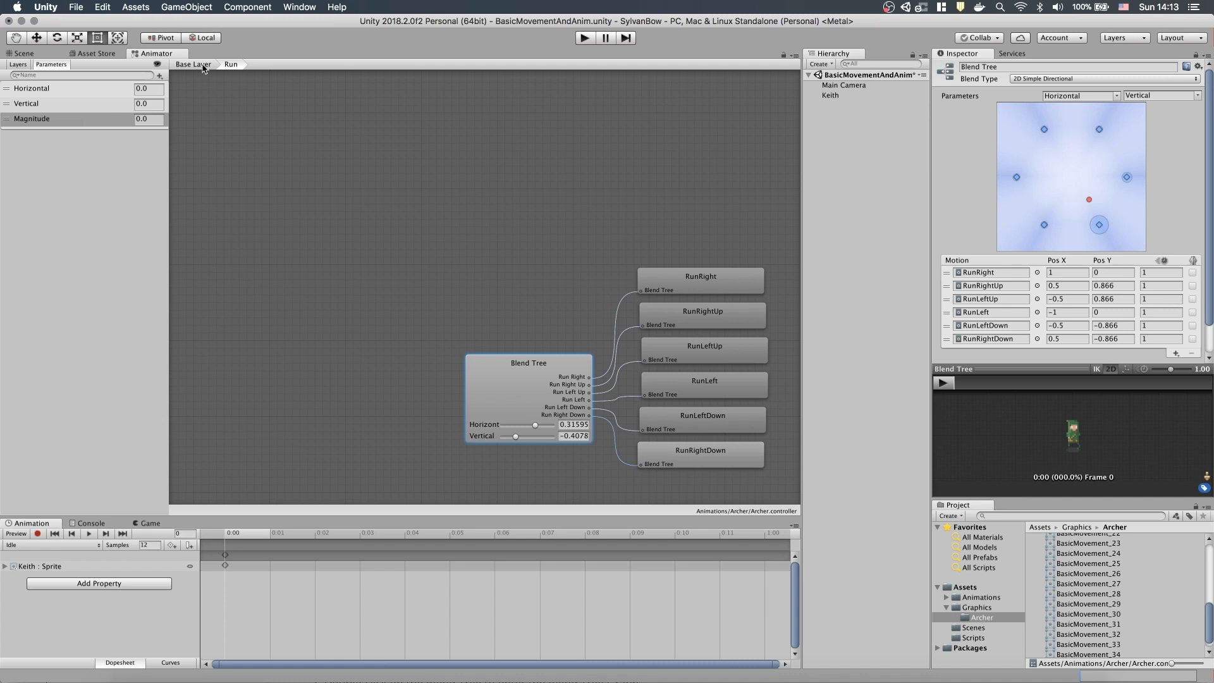
Create an Idle-to-Run transition with no exit time, duration 0, and condition Magnitude Greater 0
{"action": "right_click", "coordinate": [479, 261]}
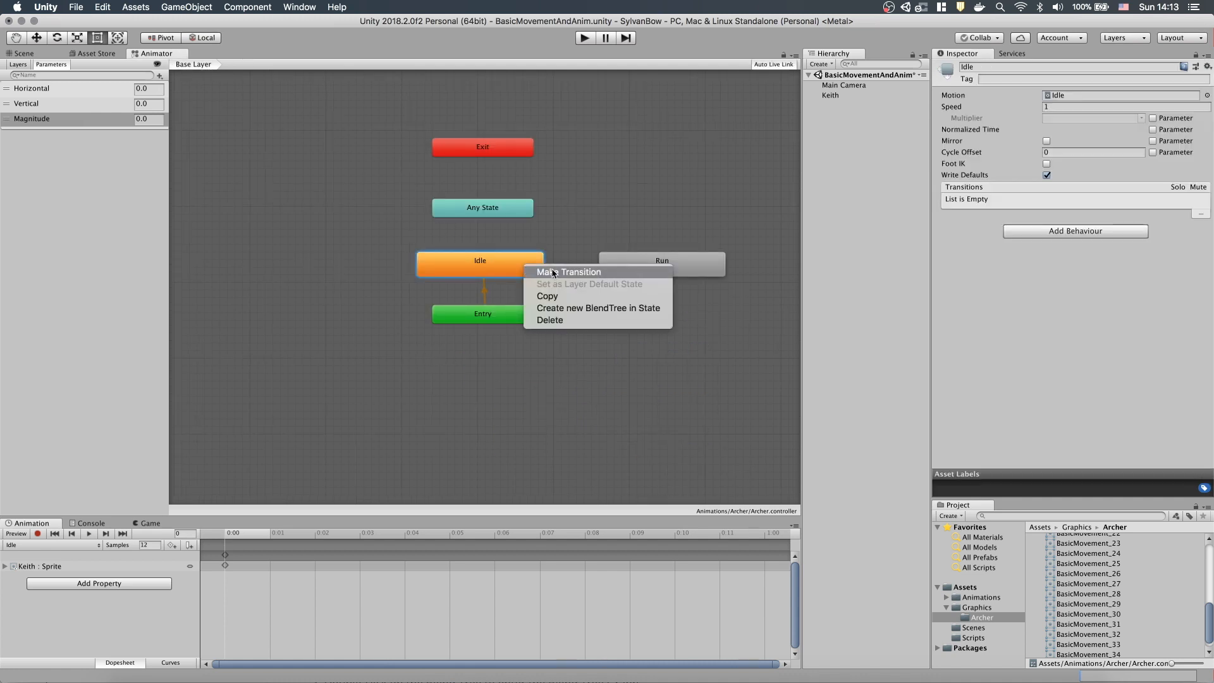
{"action": "left_click", "coordinate": [568, 272]}
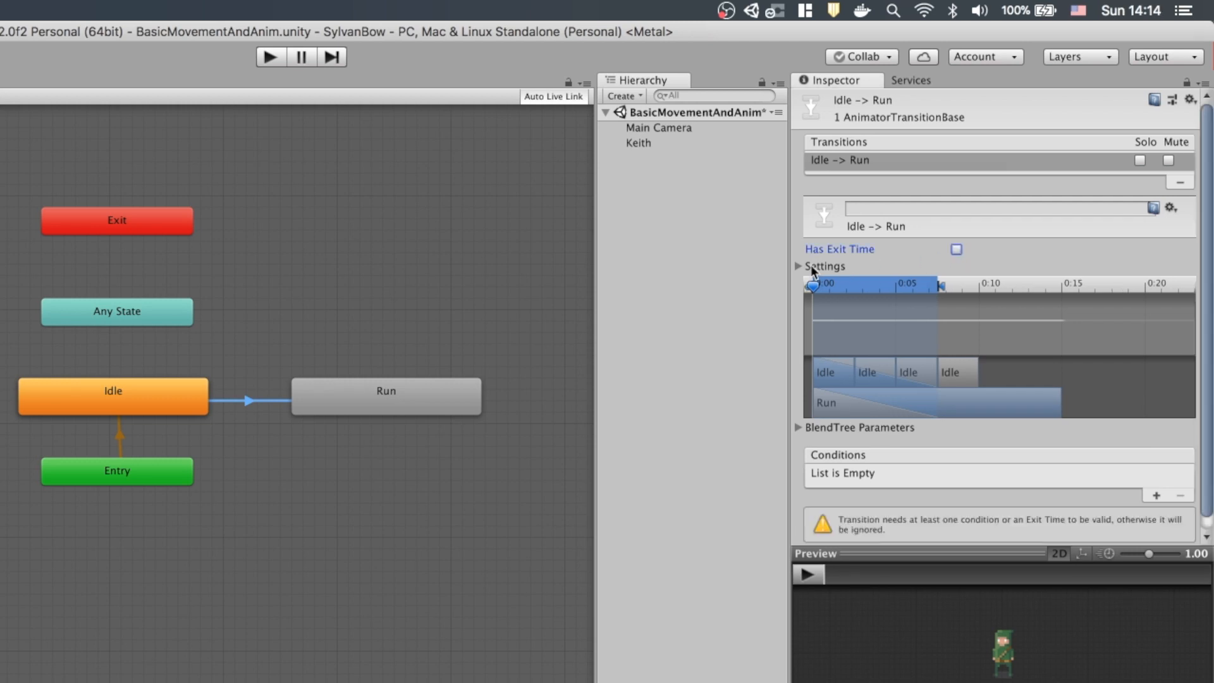
{"action": "left_click", "coordinate": [798, 266]}
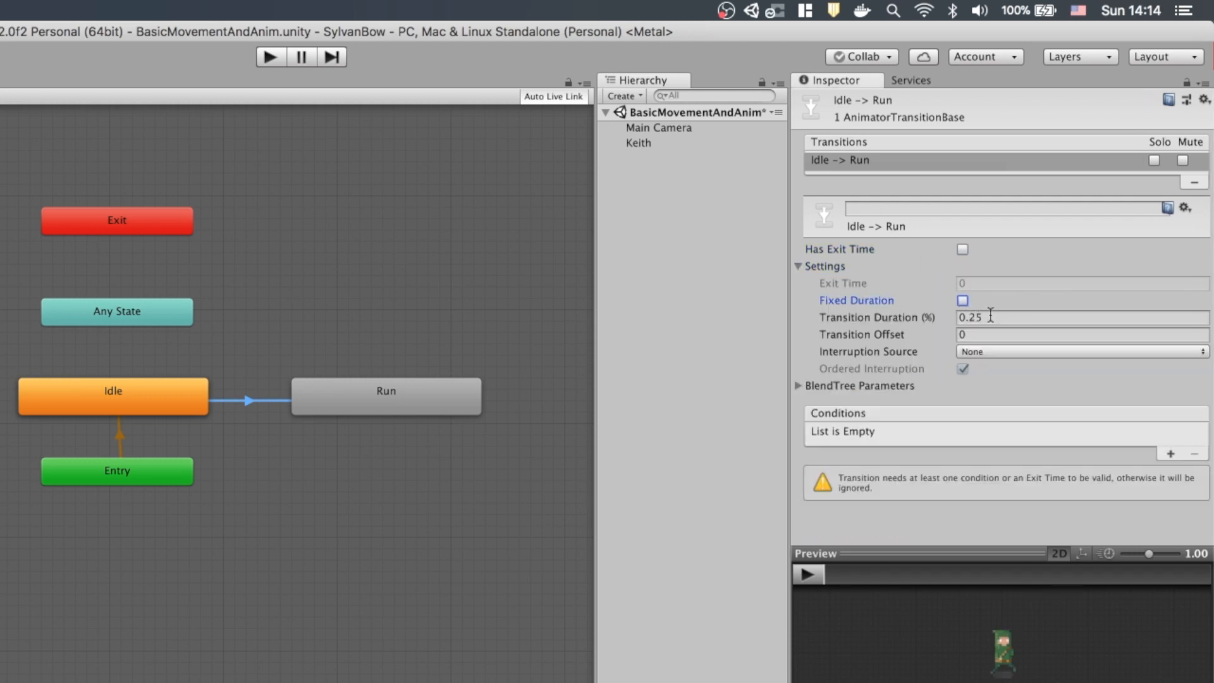
{"action": "left_click", "coordinate": [1081, 317]}
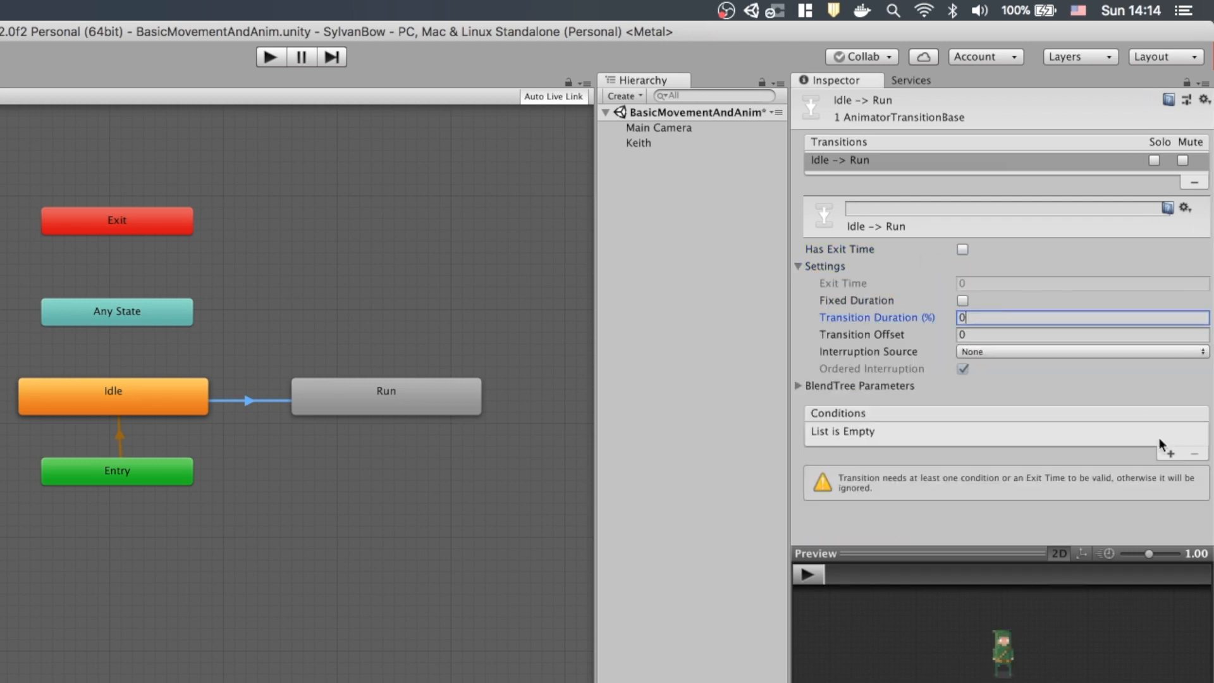
{"action": "left_click", "coordinate": [1171, 454]}
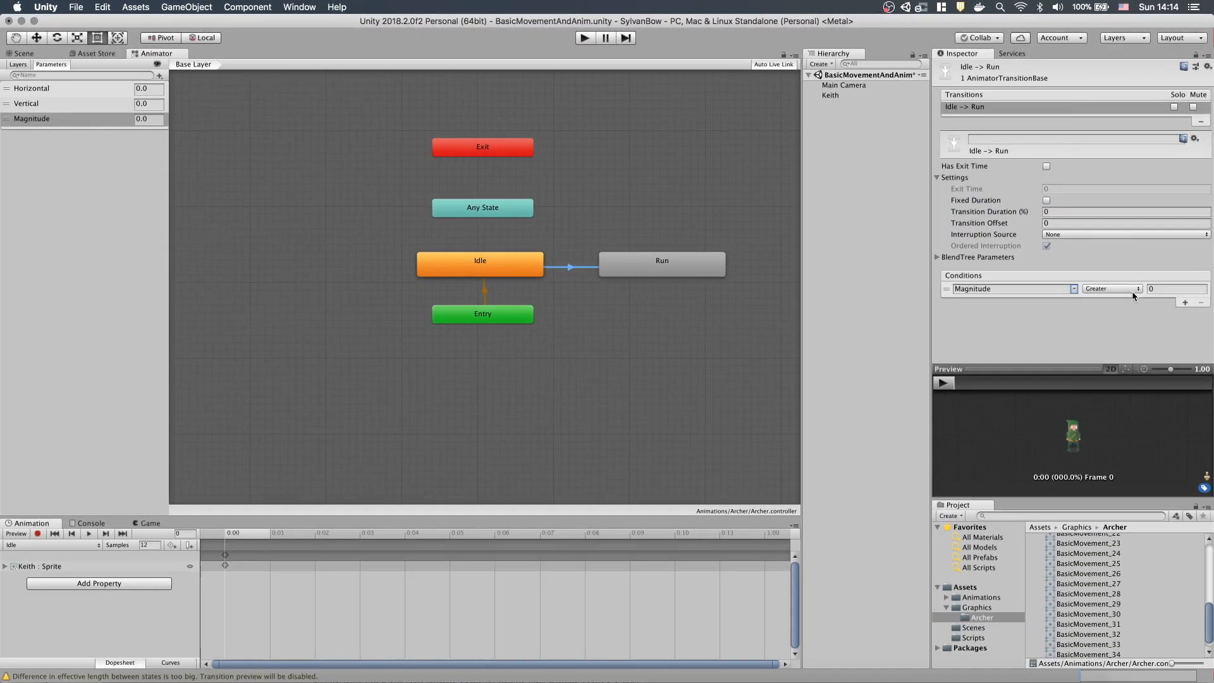
Create a Run-to-Idle transition with condition Magnitude Less 0.001, no exit time, duration 0
{"action": "right_click", "coordinate": [662, 261]}
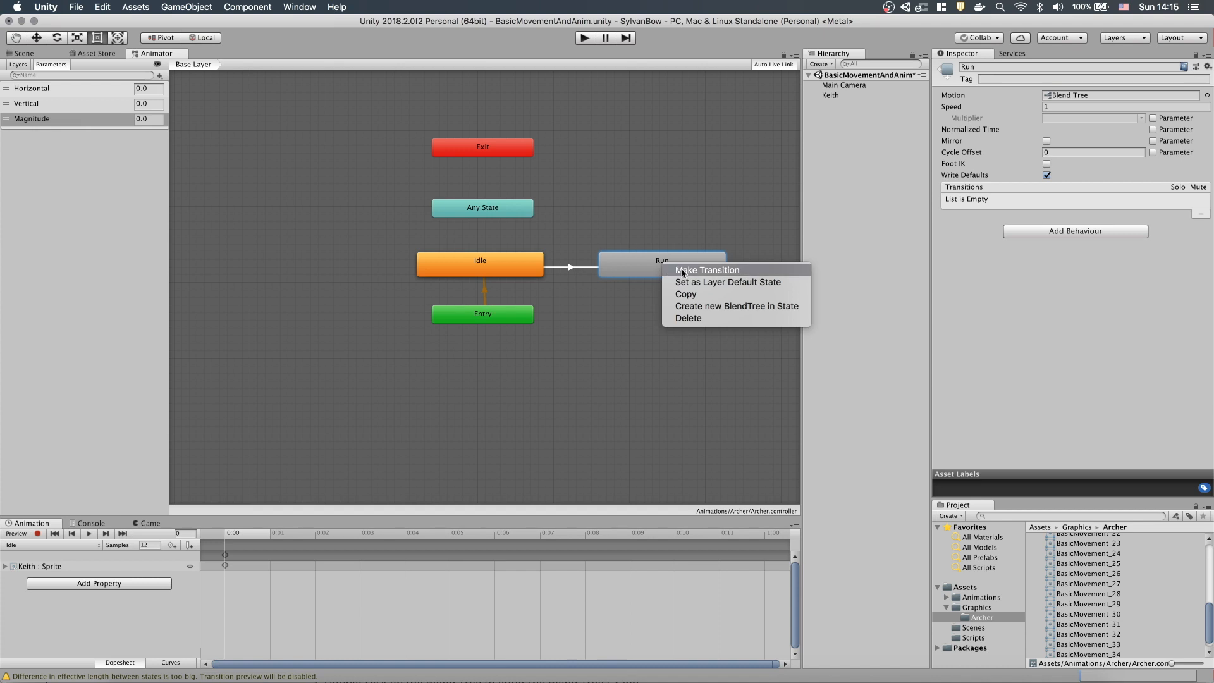
{"action": "left_click", "coordinate": [706, 269]}
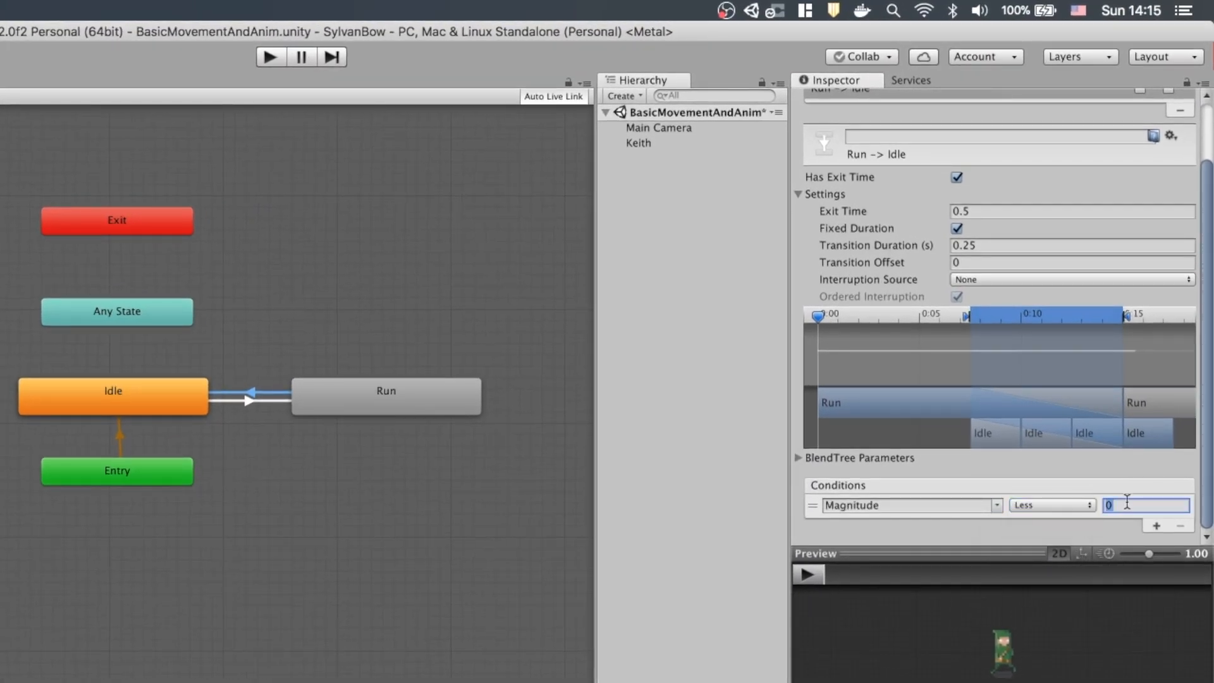
{"action": "type", "text": "0.001"}
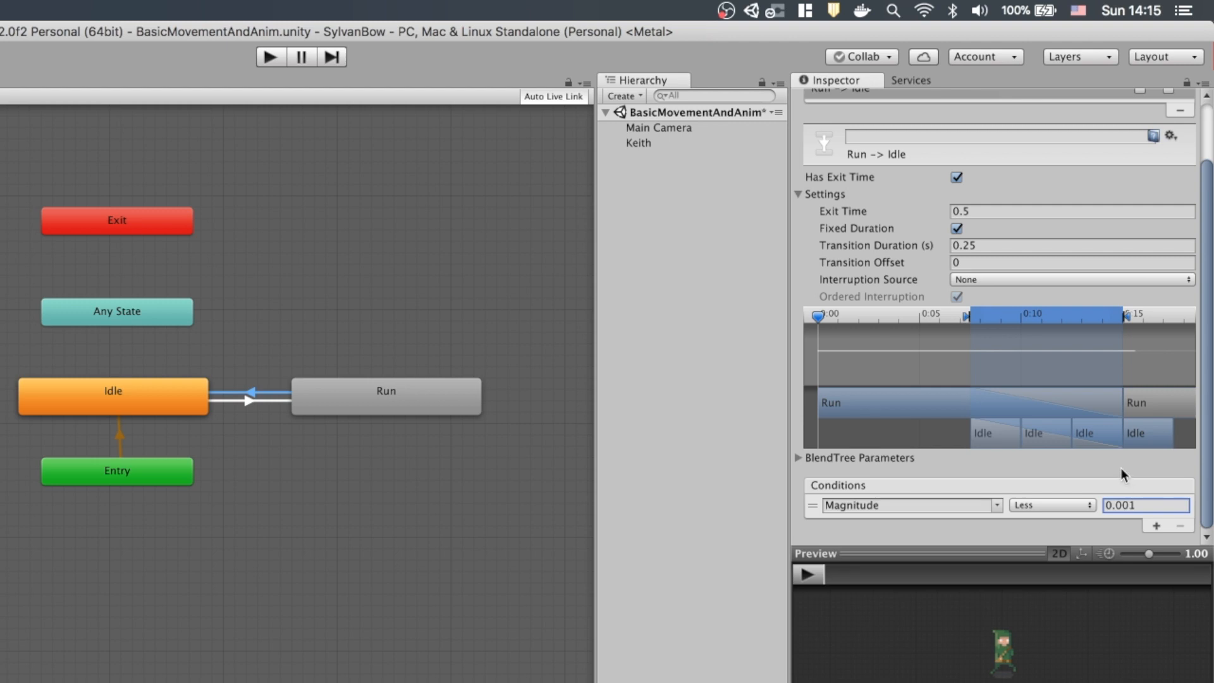
{"action": "mouse_move", "coordinate": [1123, 471]}
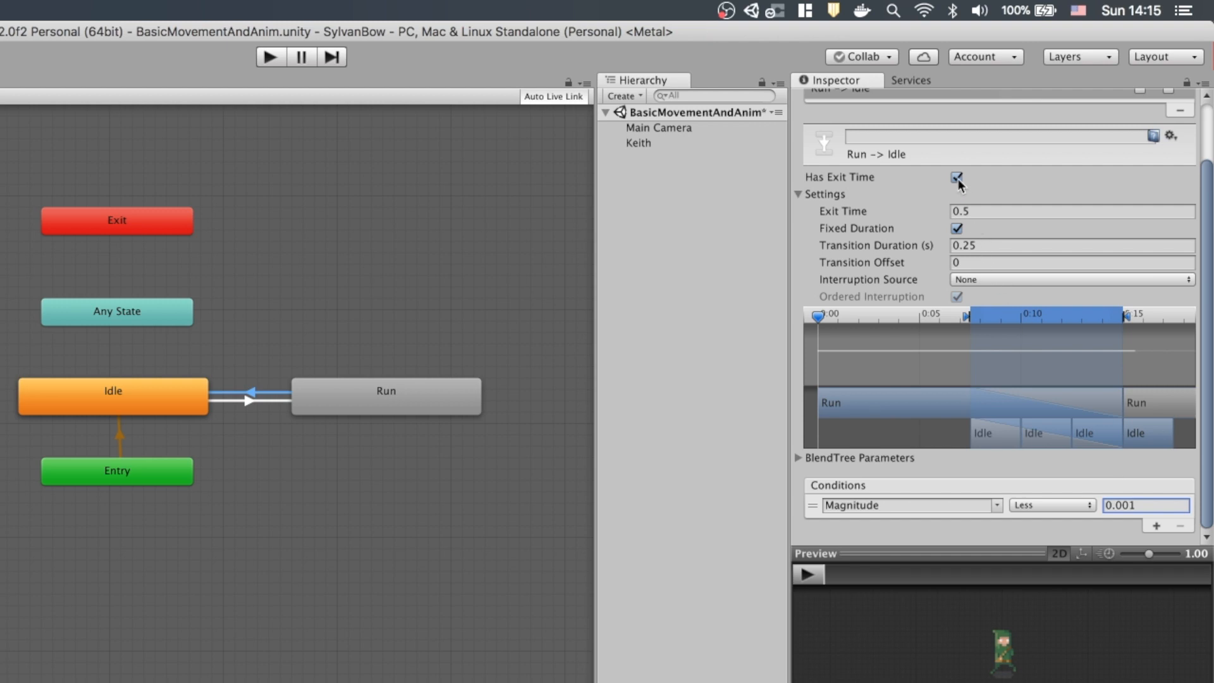
{"action": "left_click", "coordinate": [956, 177]}
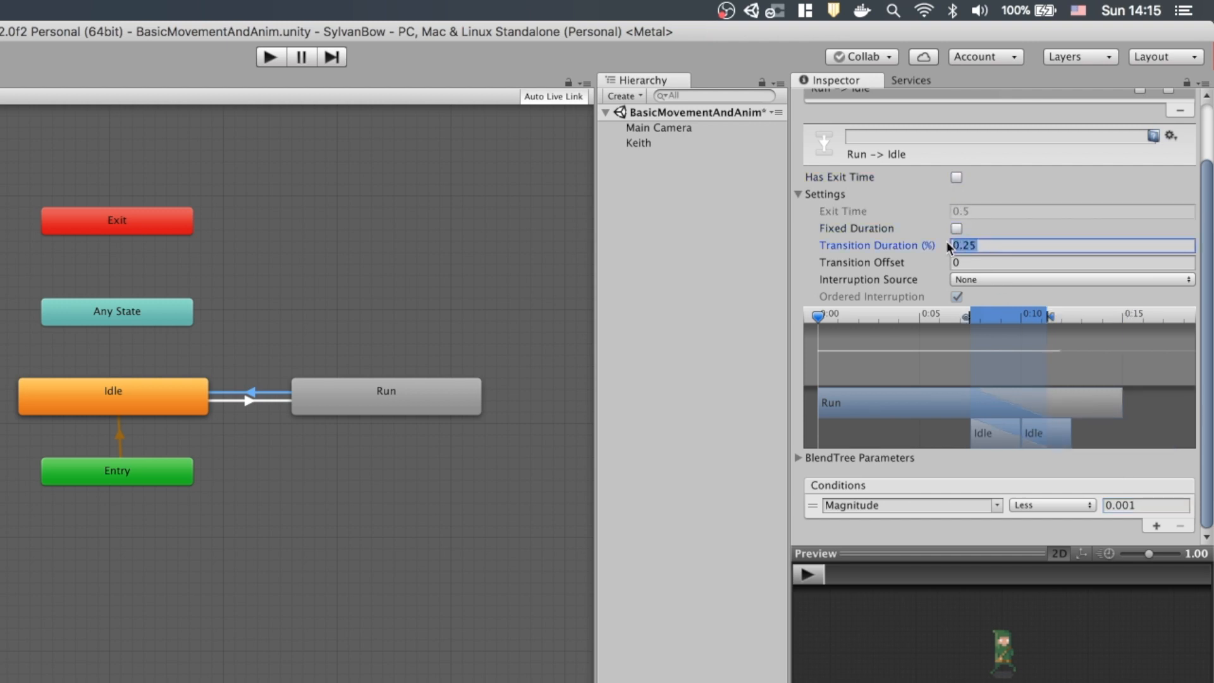
{"action": "type", "text": "0.0f,0.0f);"}
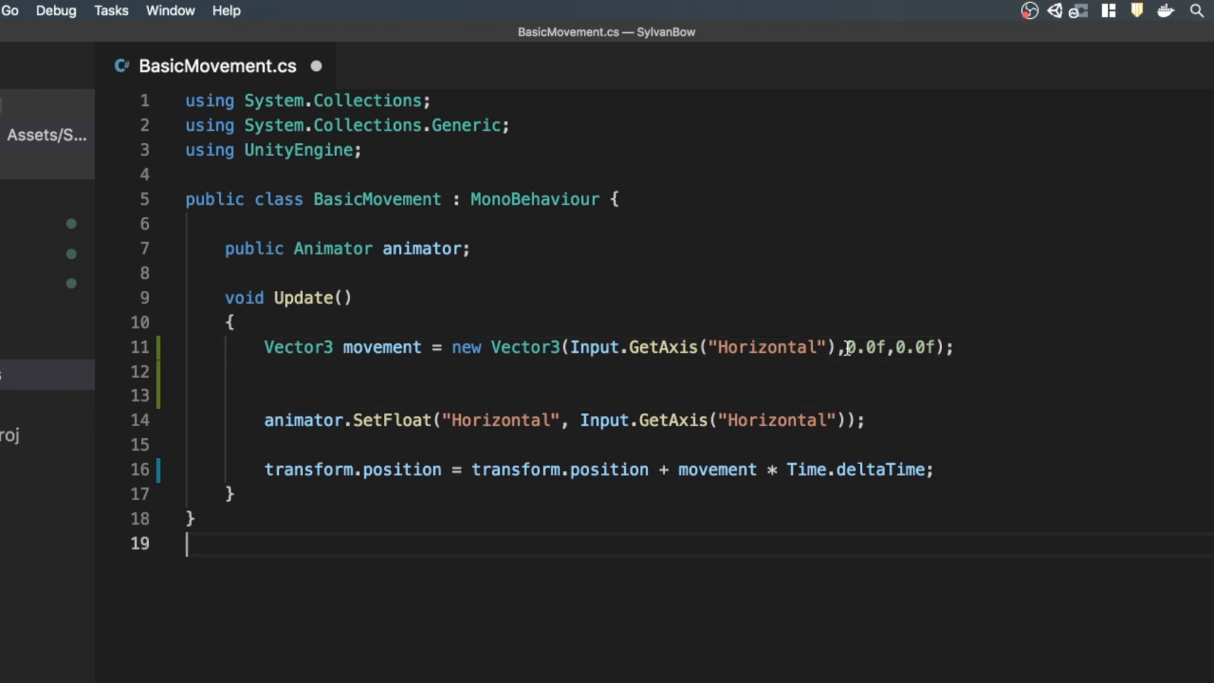
Use Input.GetAxis("Vertical") for movement.y and set the animator's Vertical float from movement.y
{"action": "type", "text": "Input.GetAxis("}
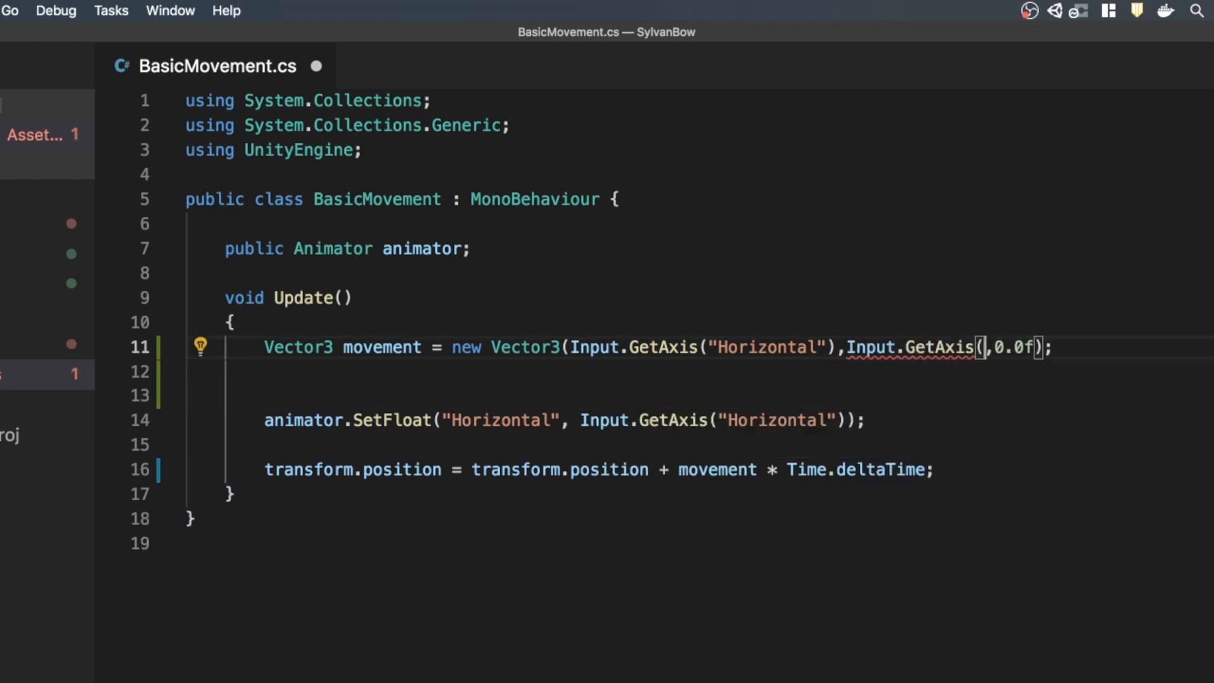
{"action": "type", "text": "\"Vertical\""}
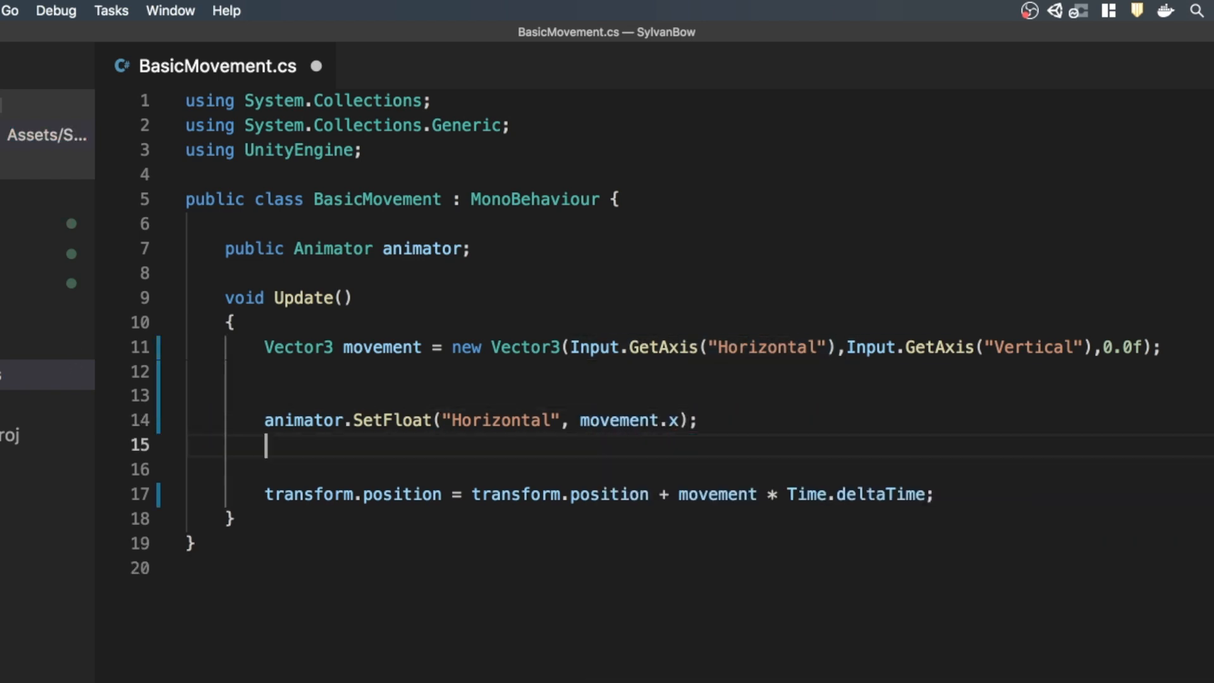
{"action": "type", "text": "animator.SetFloat(\"Vertical\", movement.y);"}
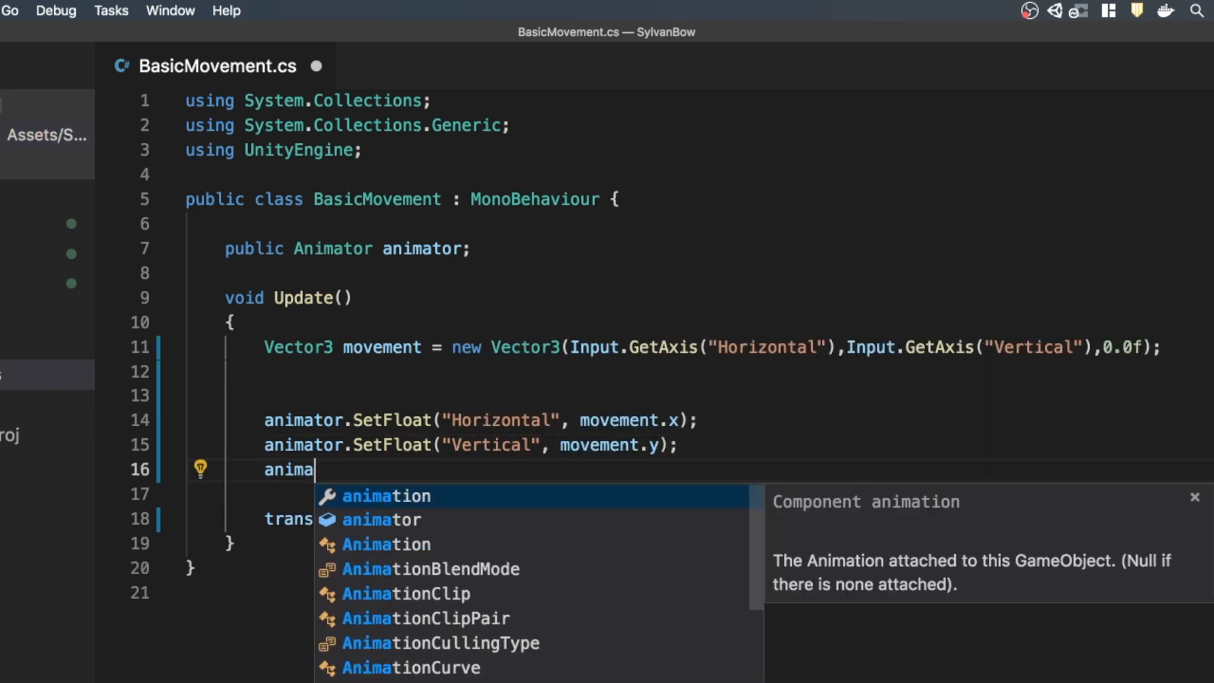